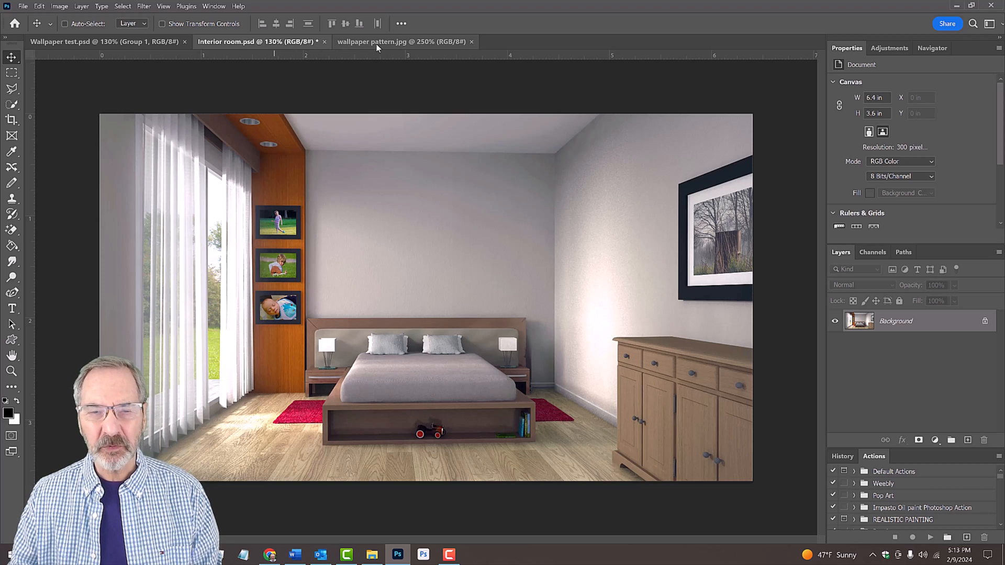
Inspect the saved wall mask in the Channels panel, then return to the photo's layers
{"action": "left_click", "coordinate": [403, 41]}
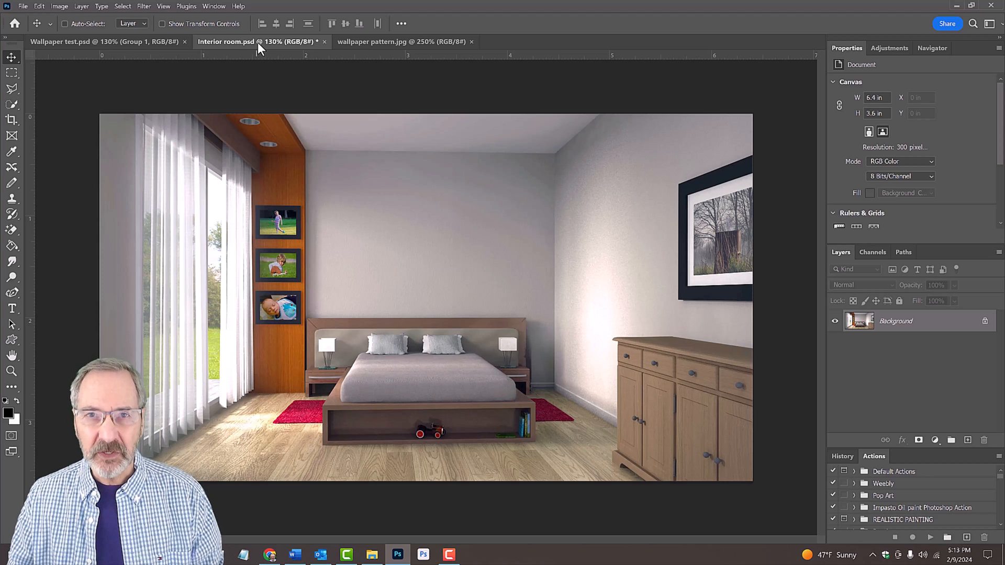
{"action": "mouse_move", "coordinate": [725, 217]}
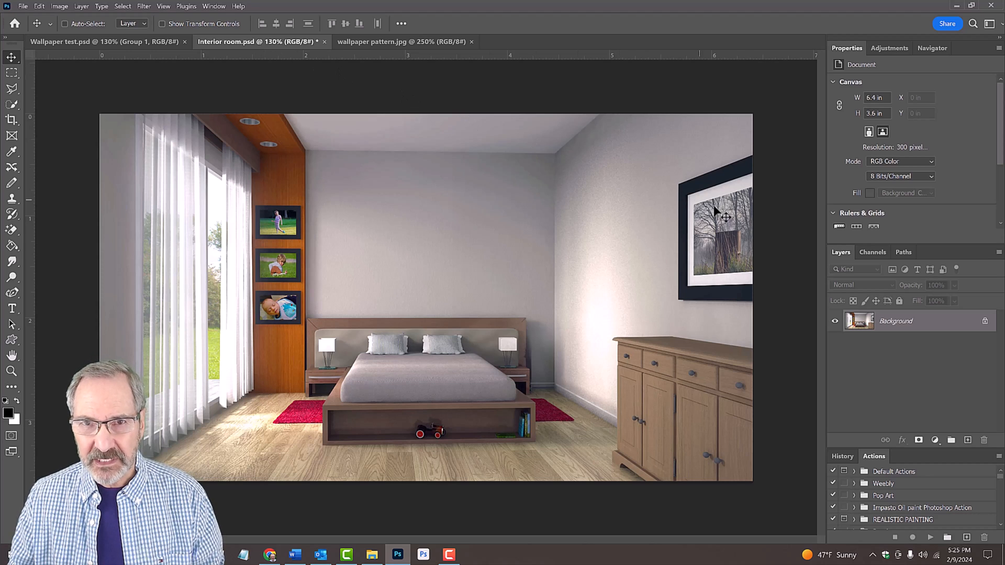
{"action": "left_click", "coordinate": [872, 252]}
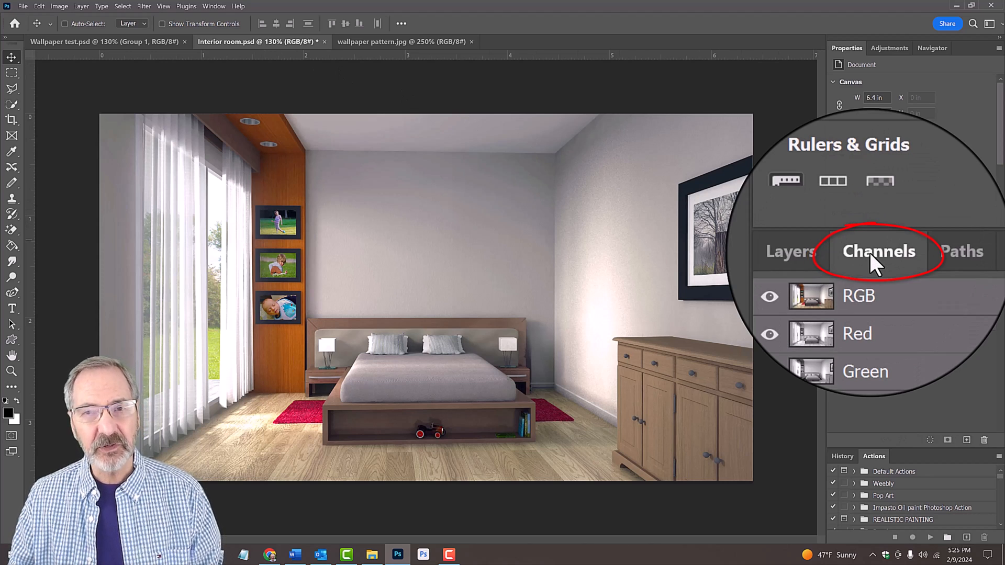
{"action": "left_click", "coordinate": [902, 325]}
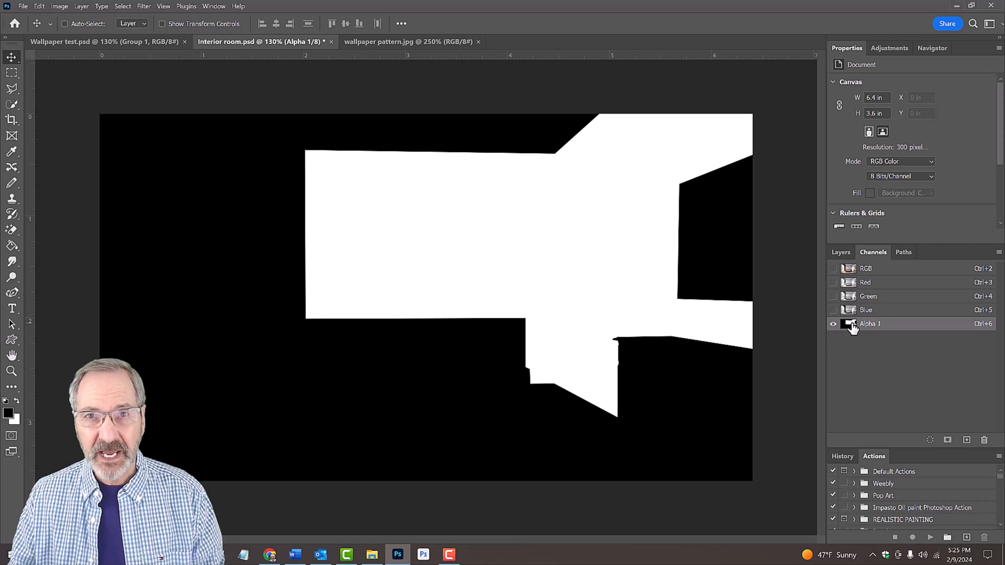
{"action": "left_click", "coordinate": [841, 251]}
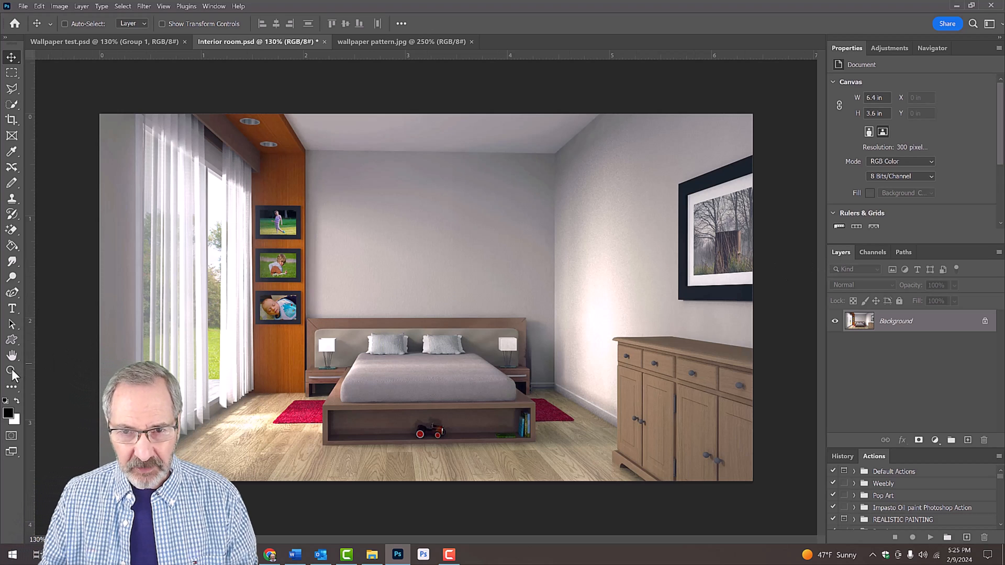
Zoomed on the ceiling, pen the back wall's top-left corner and Ctrl-drag the top anchor along the corner line
{"action": "left_click", "coordinate": [12, 370]}
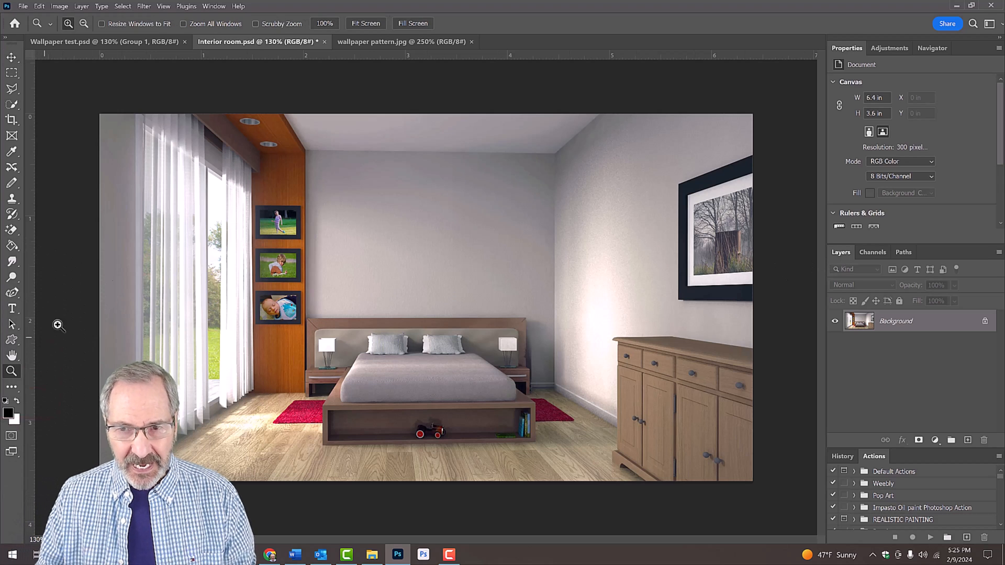
{"action": "left_click_drag", "start_coordinate": [242, 120], "coordinate": [608, 150]}
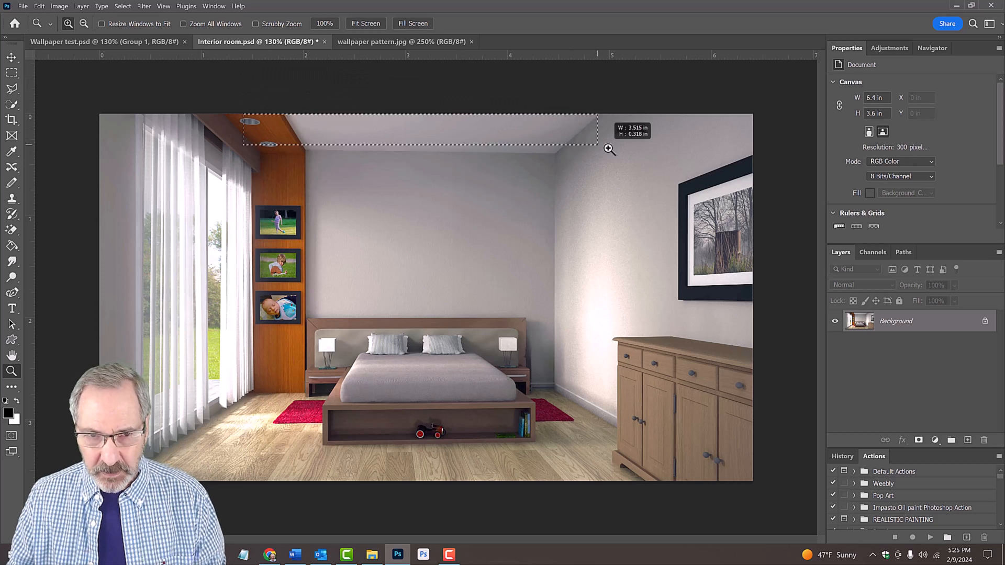
{"action": "left_click_drag", "start_coordinate": [608, 149], "coordinate": [773, 442]}
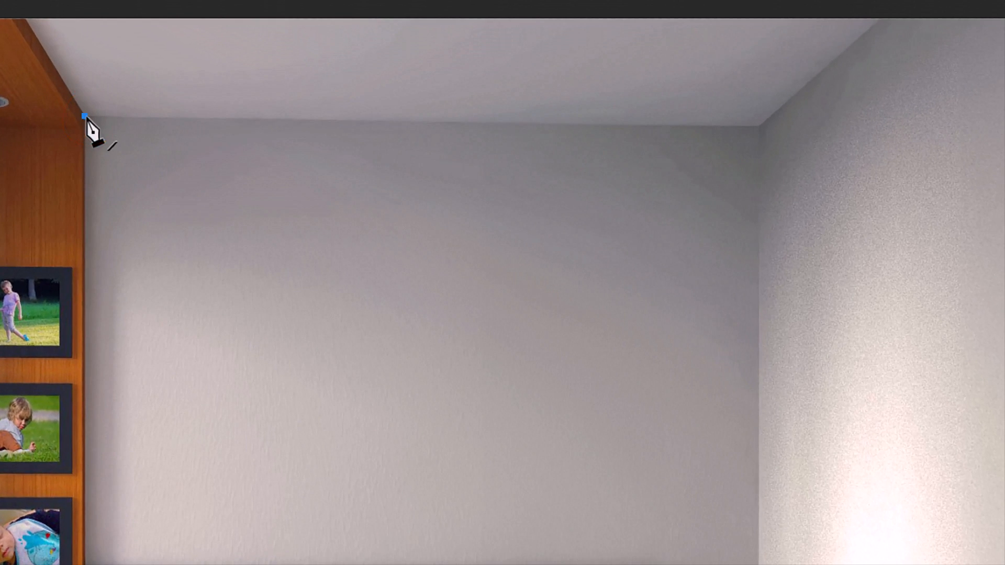
{"action": "left_click", "coordinate": [759, 127]}
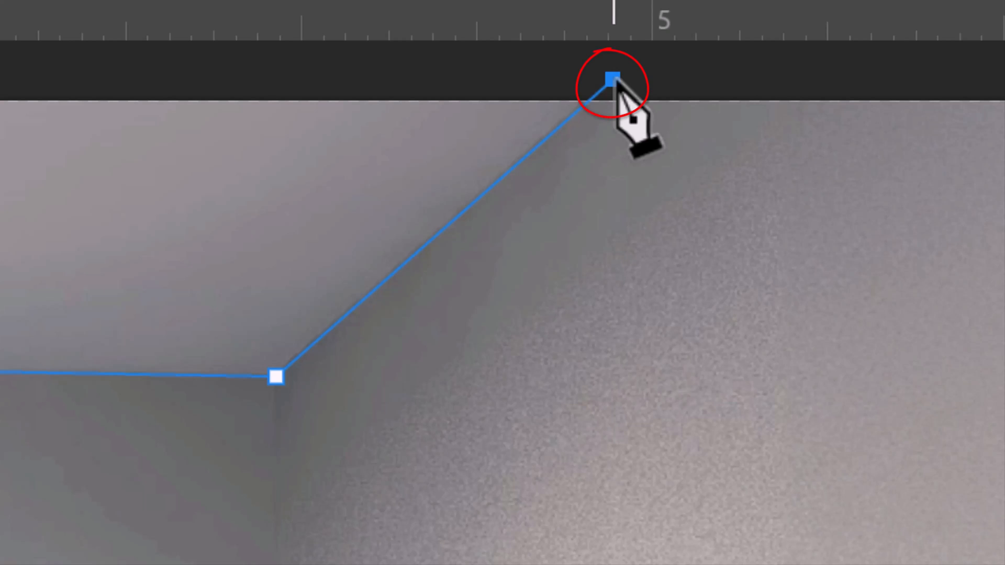
{"action": "key", "text": "ctrl"}
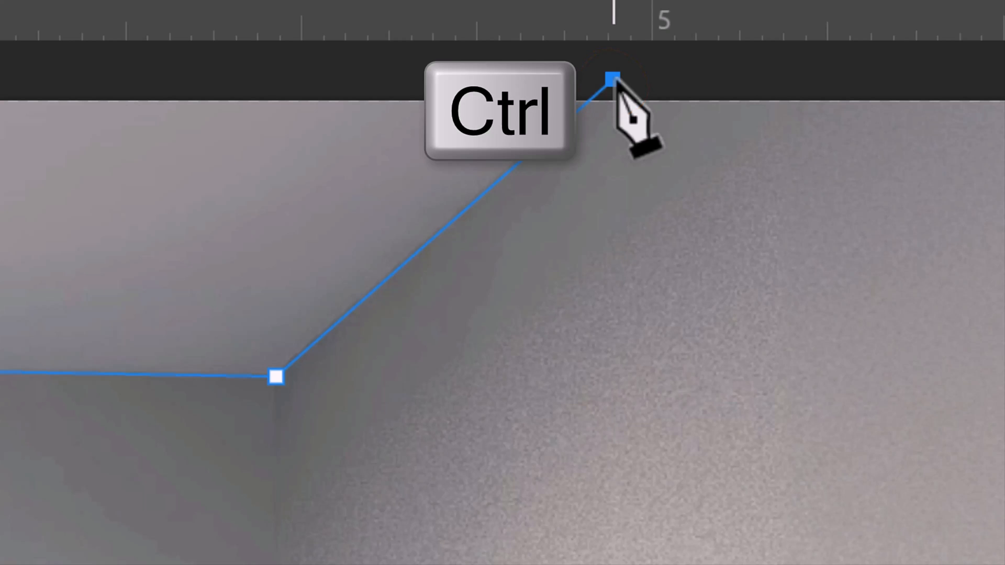
{"action": "left_click_drag", "start_coordinate": [611, 77], "coordinate": [493, 66]}
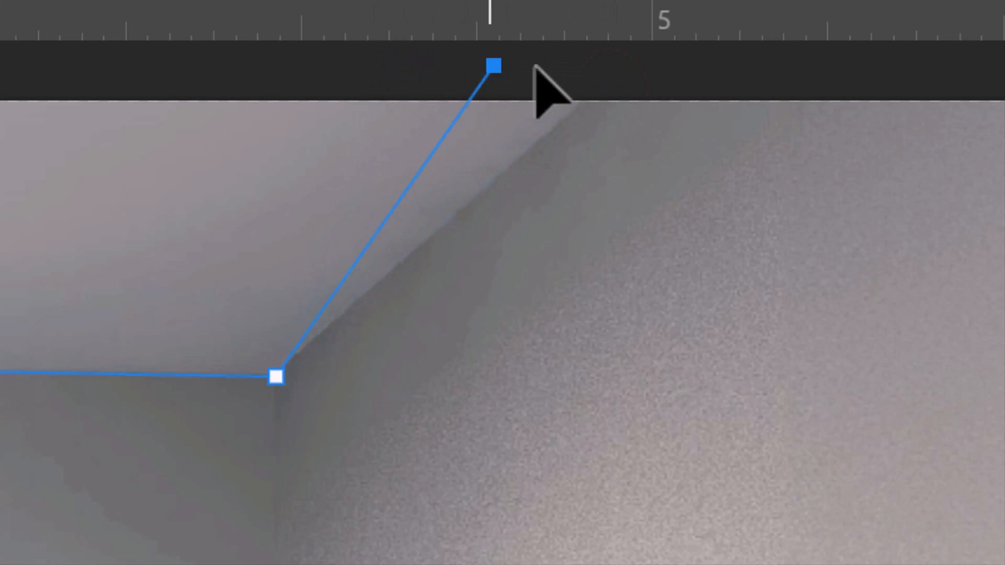
{"action": "left_click_drag", "start_coordinate": [495, 66], "coordinate": [616, 74]}
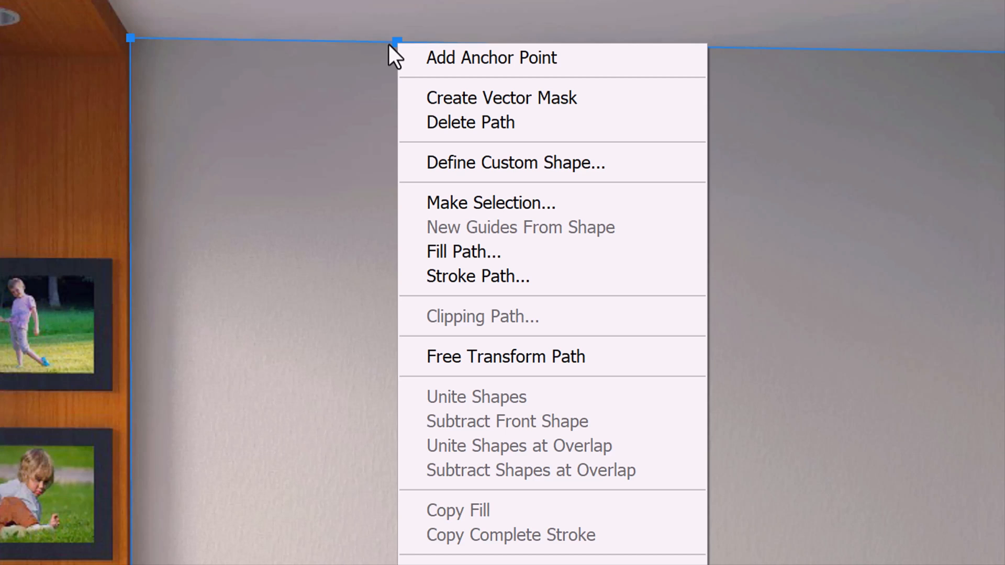
{"action": "mouse_move", "coordinate": [475, 213]}
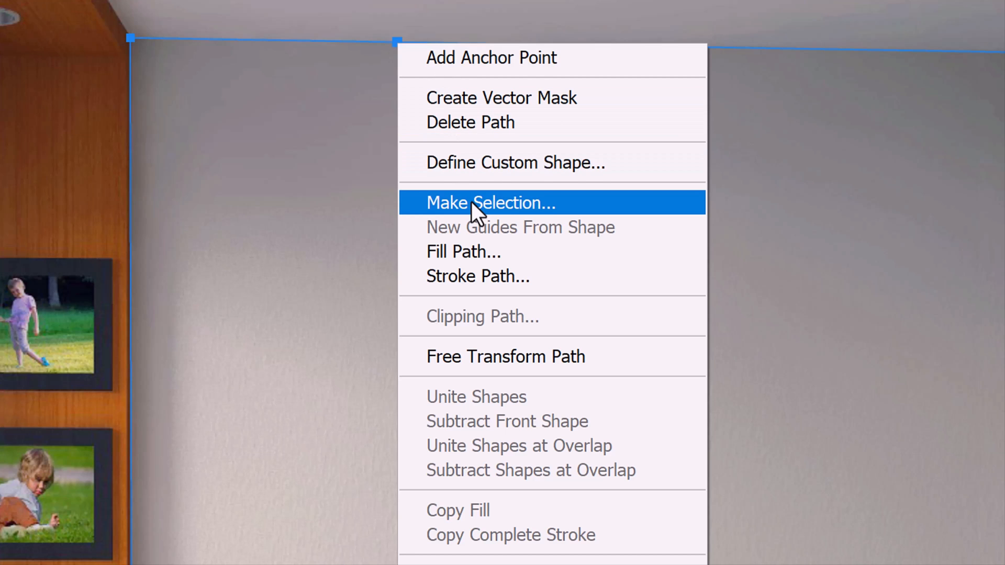
Make the wall path a selection with feather 0 and save the selection as a channel
{"action": "left_click", "coordinate": [490, 203]}
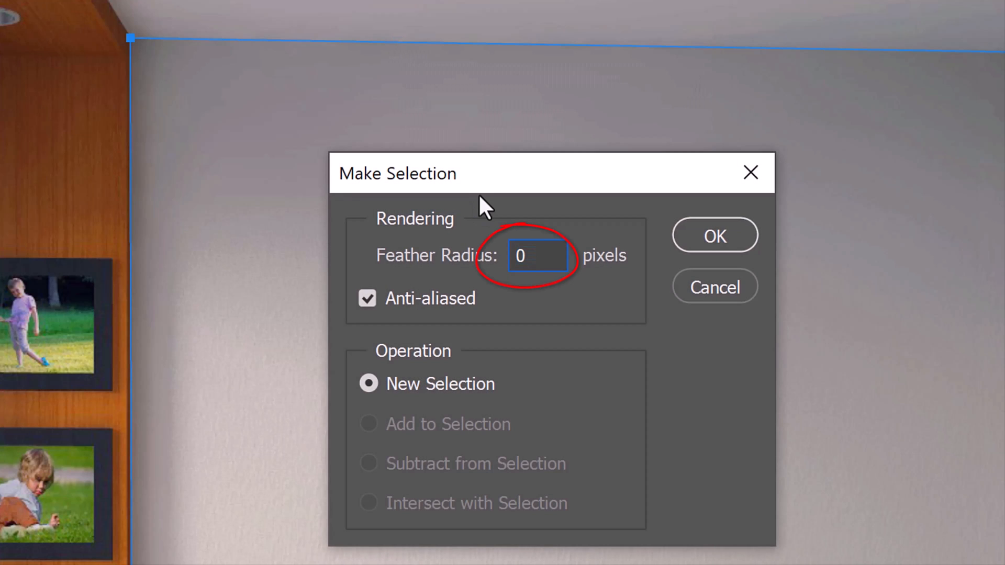
{"action": "mouse_move", "coordinate": [713, 235]}
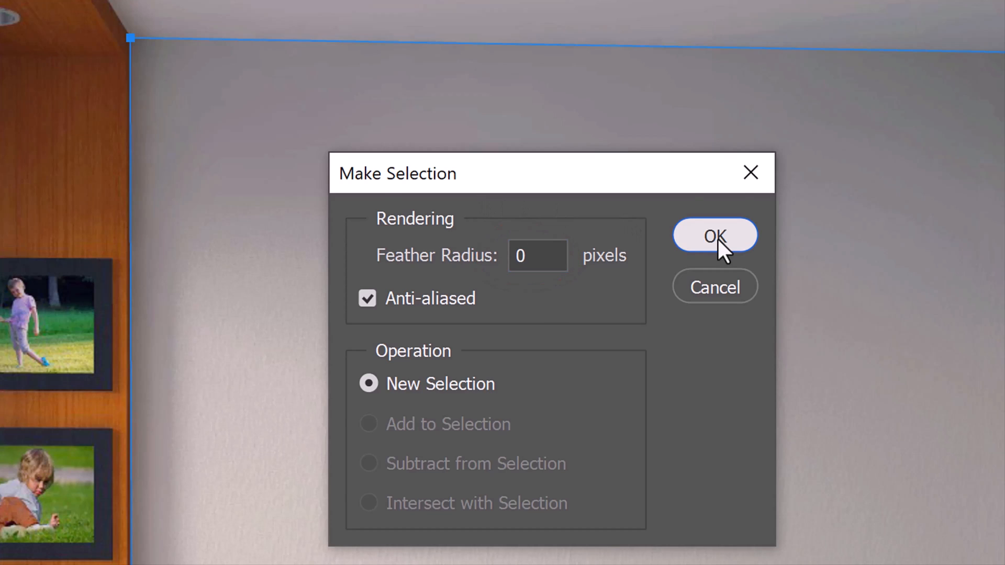
{"action": "left_click", "coordinate": [713, 235]}
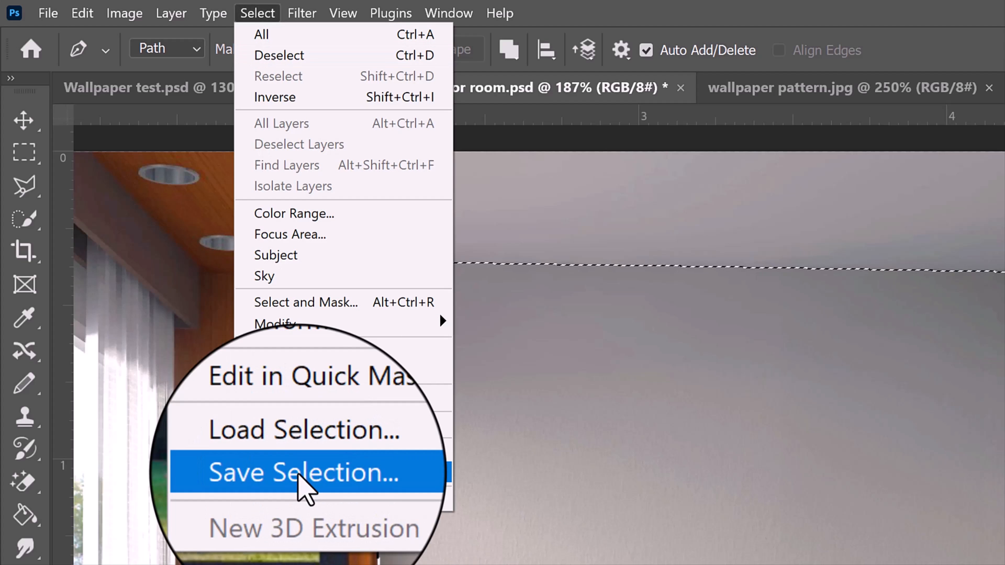
{"action": "left_click", "coordinate": [308, 471]}
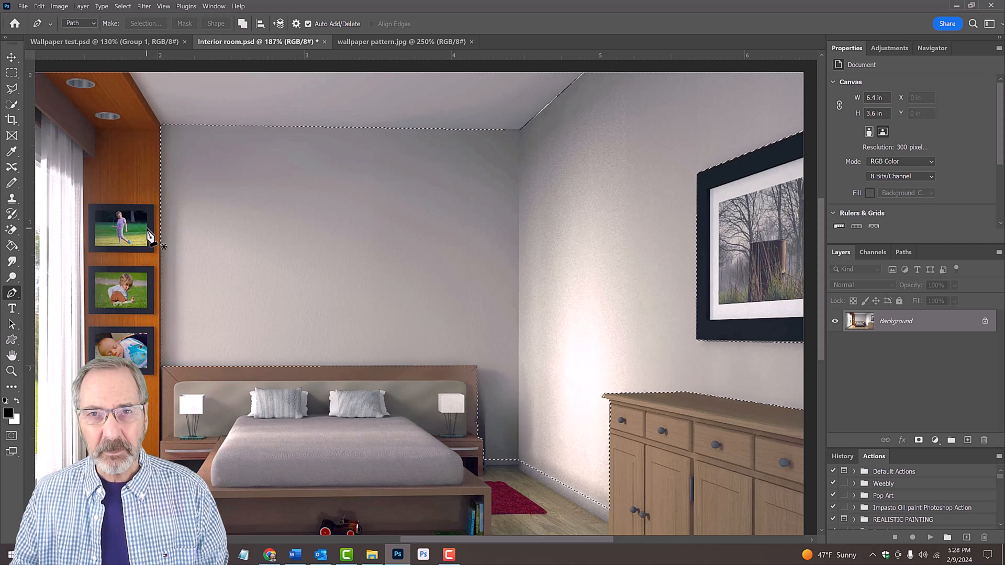
Deselect, fit the photo in the window, and switch to the wallpaper pattern.jpg document
{"action": "key", "text": "ctrl+d"}
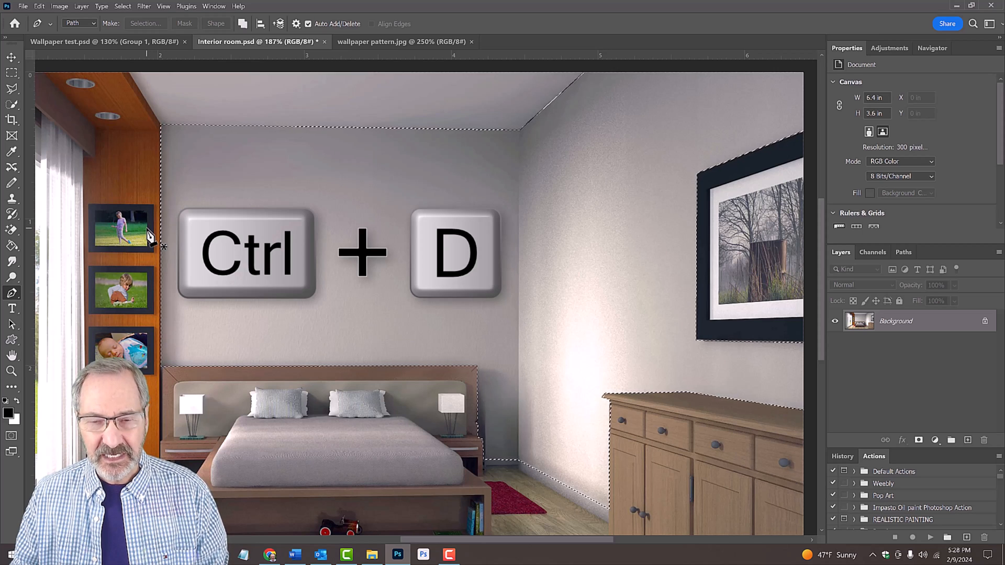
{"action": "key", "text": "ctrl+d"}
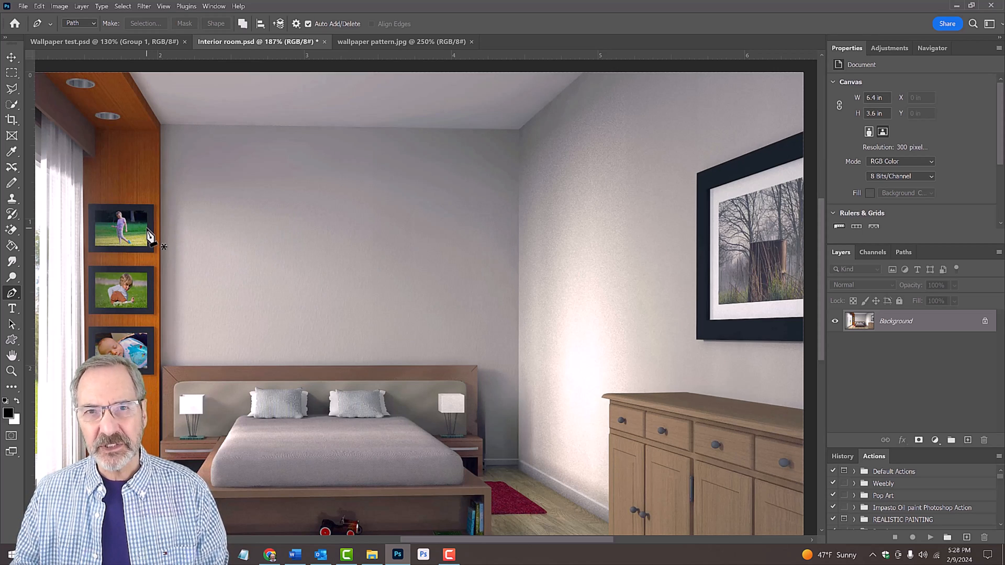
{"action": "key", "text": "Ctrl+0"}
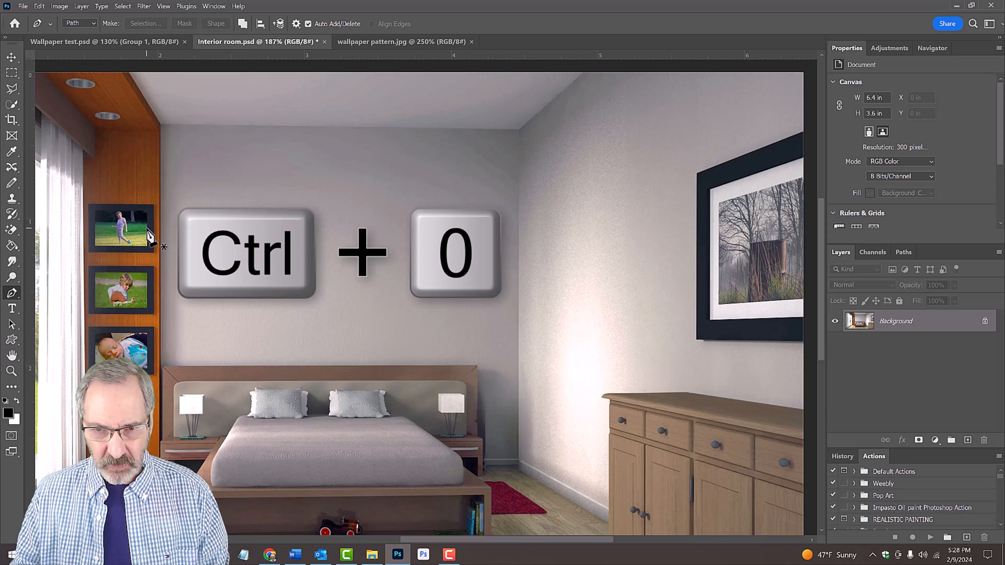
{"action": "key", "text": "ctrl+0"}
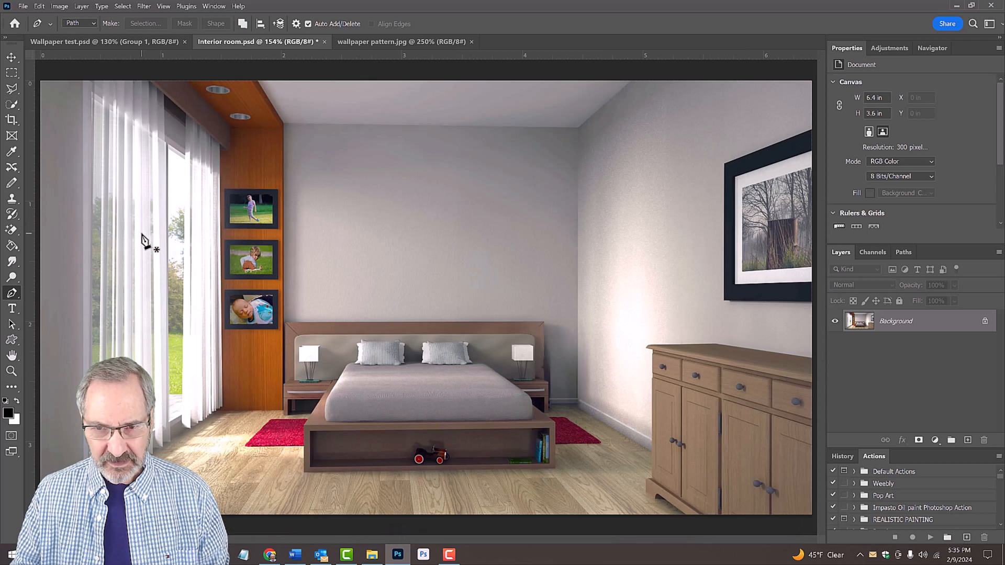
{"action": "left_click", "coordinate": [402, 41]}
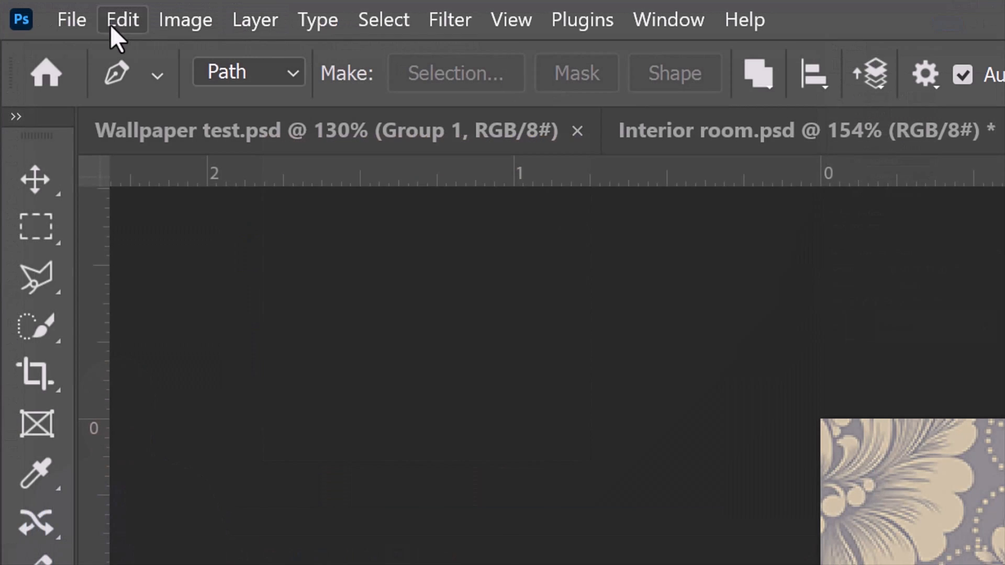
Define the damask image as a pattern via Edit > Define Pattern, keeping the name wallpaper pattern.jpg
{"action": "left_click", "coordinate": [122, 19]}
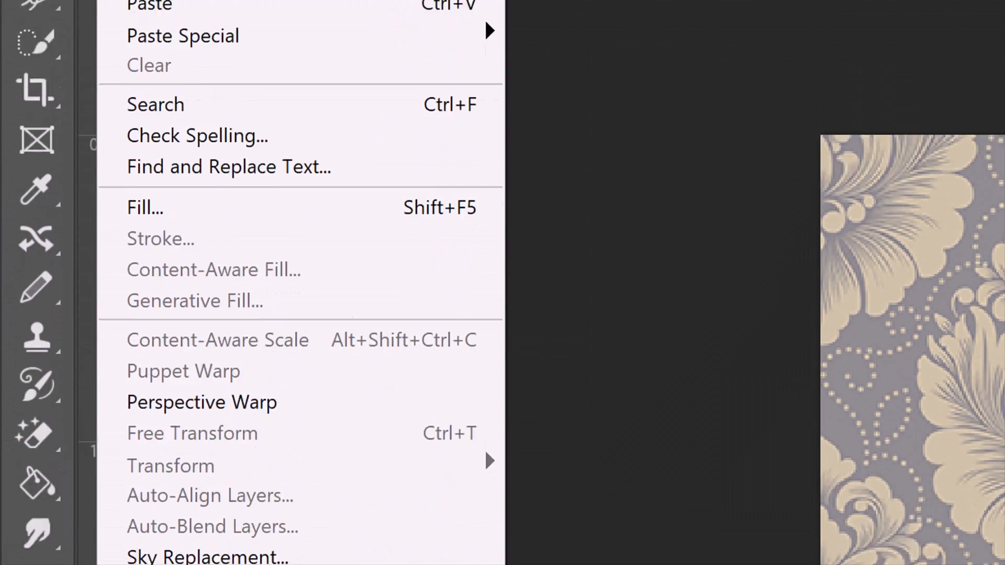
{"action": "mouse_move", "coordinate": [195, 396]}
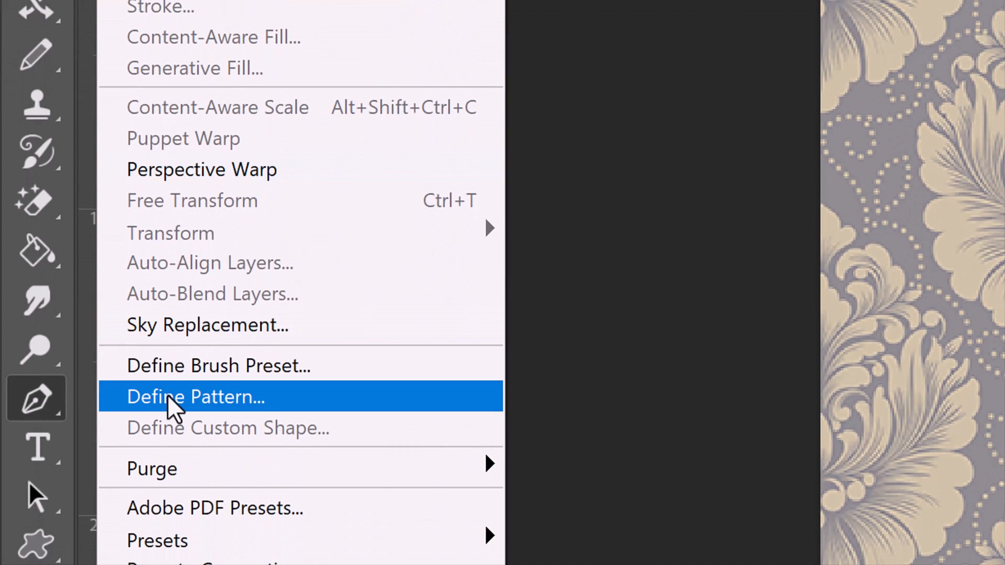
{"action": "left_click", "coordinate": [195, 397]}
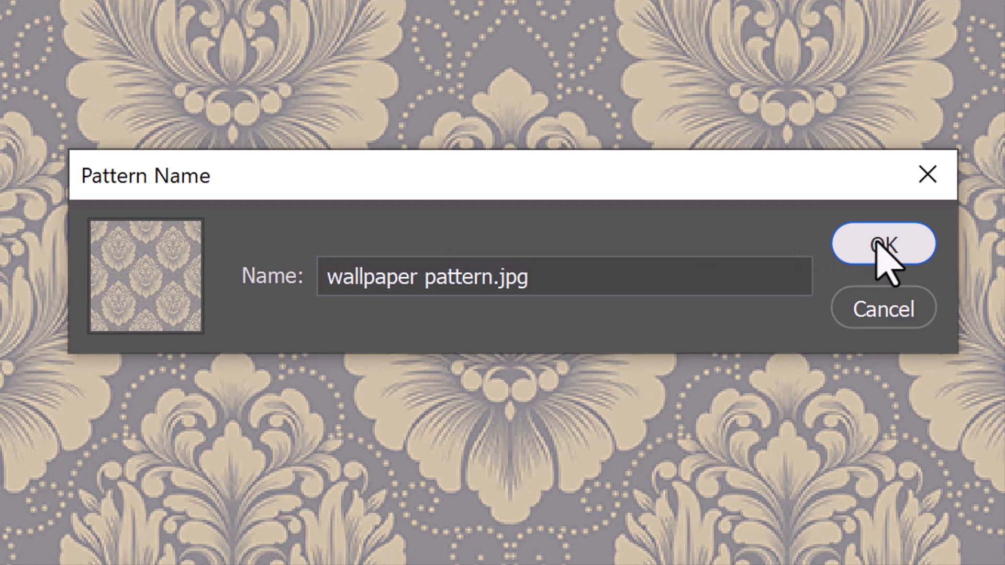
{"action": "left_click", "coordinate": [882, 244]}
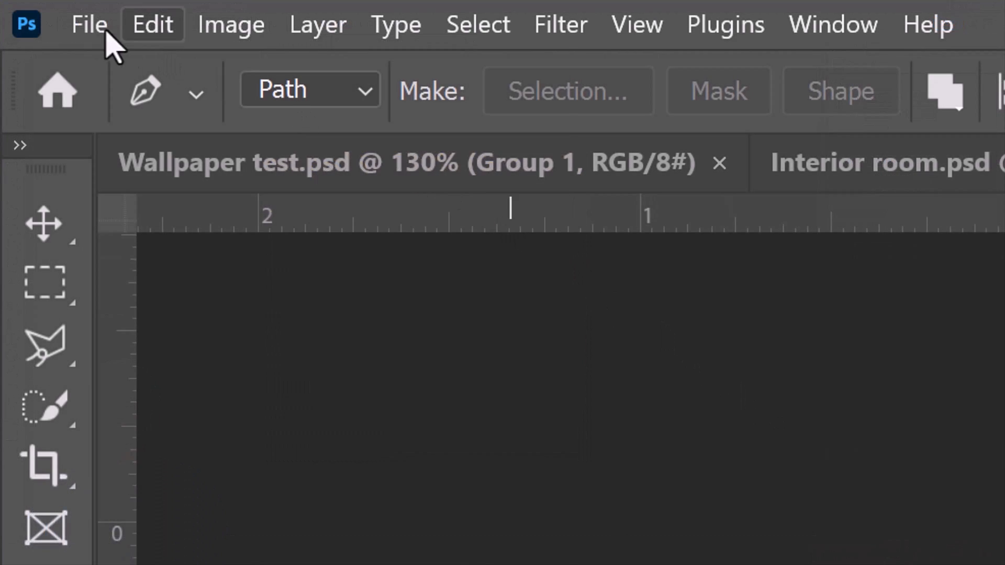
Create a new blank document 4000 × 2000 px at 150 ppi from File > New
{"action": "left_click", "coordinate": [88, 24]}
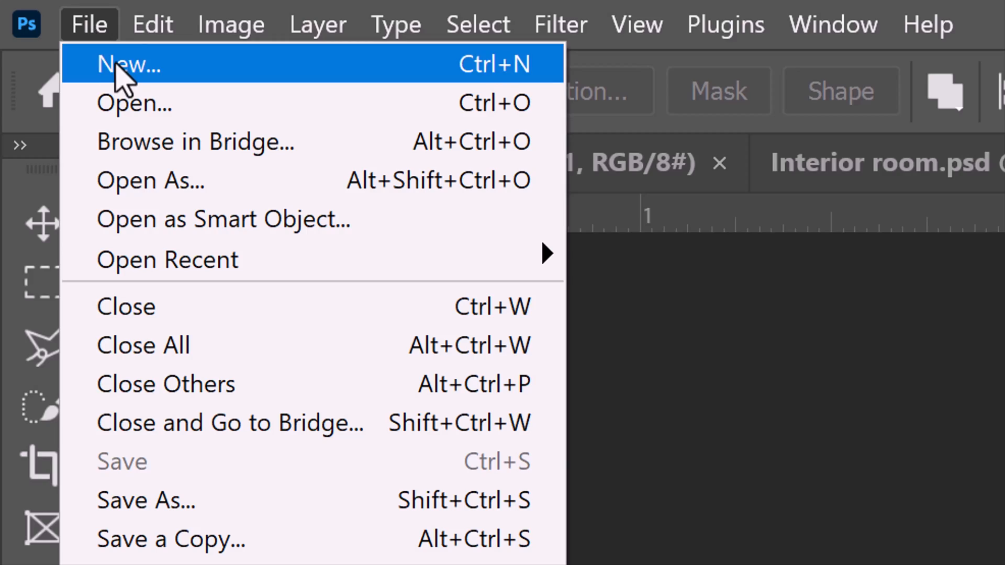
{"action": "left_click", "coordinate": [128, 63]}
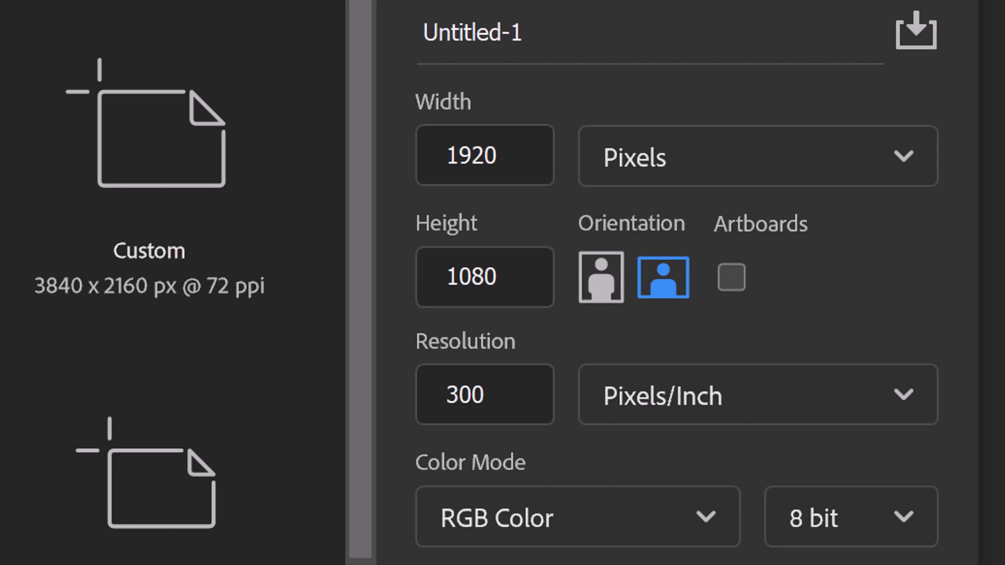
{"action": "left_click", "coordinate": [485, 155]}
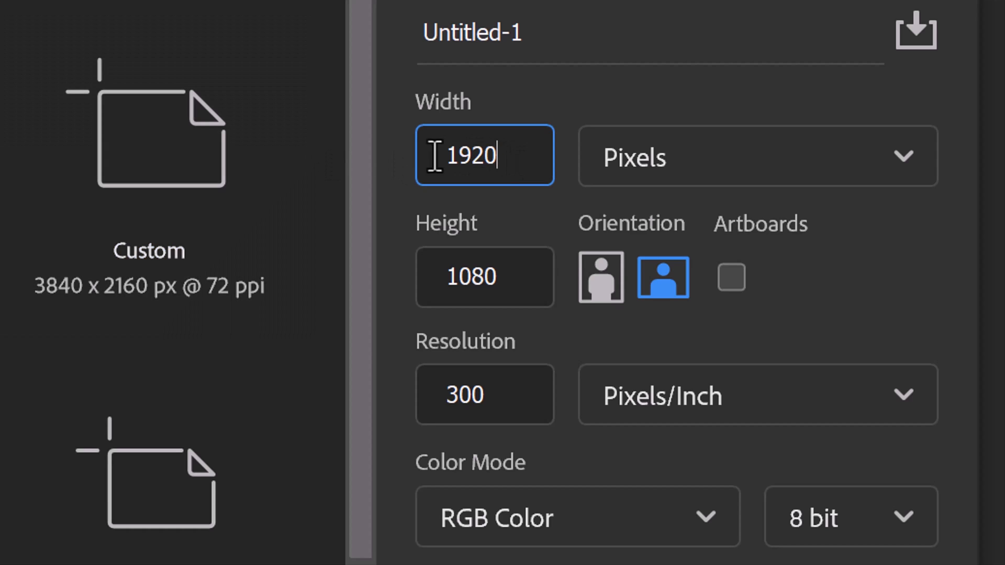
{"action": "type", "text": "4000"}
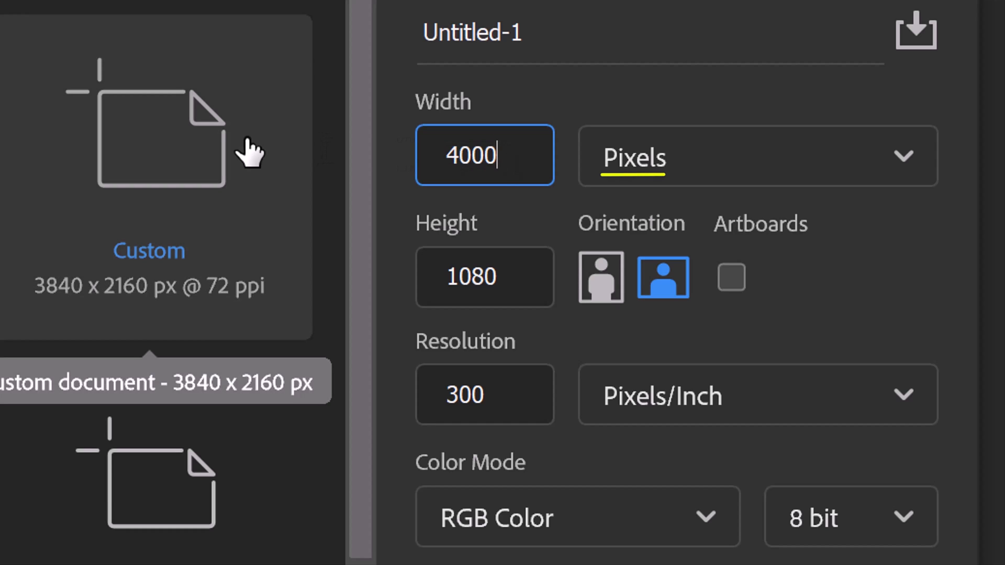
{"action": "type", "text": "2000"}
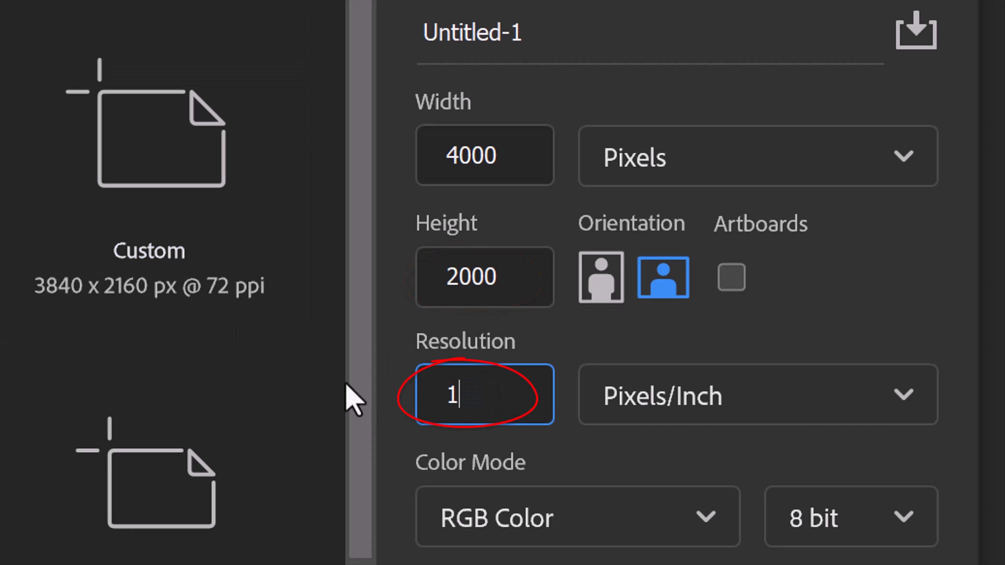
{"action": "type", "text": "150"}
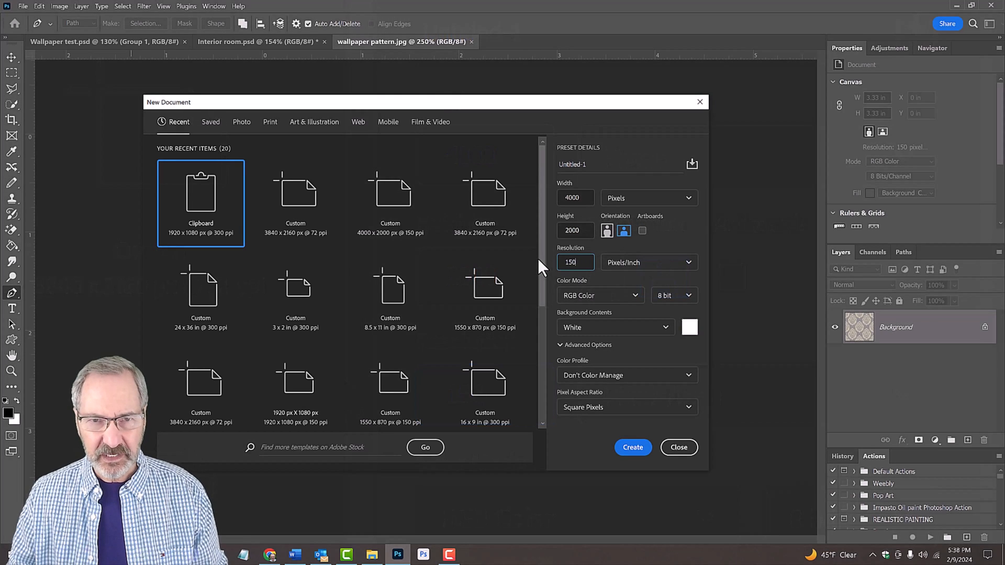
{"action": "key", "text": "Enter"}
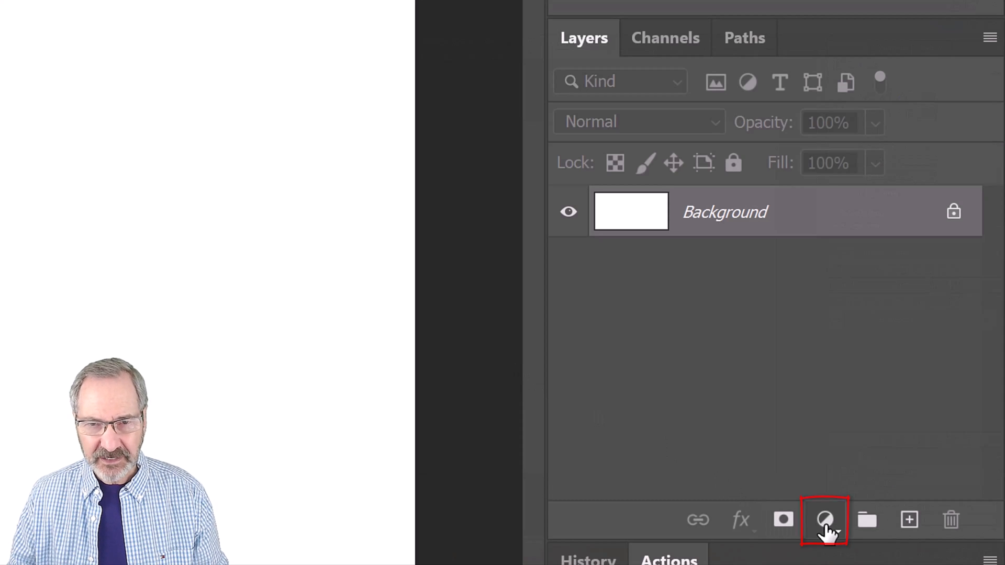
Add a Pattern Fill layer using wallpaper pattern.jpg at 20% scale
{"action": "left_click", "coordinate": [824, 520]}
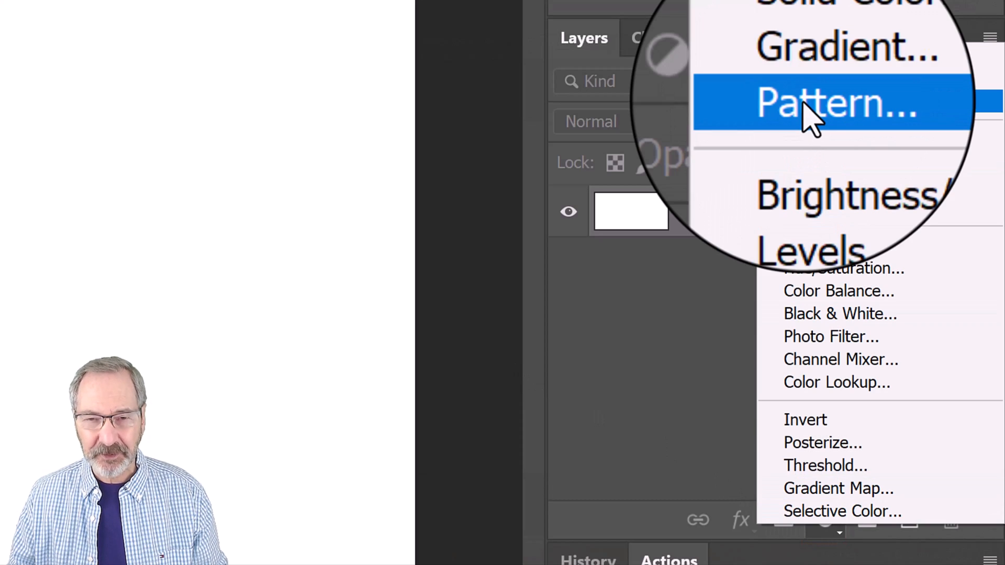
{"action": "left_click", "coordinate": [832, 103]}
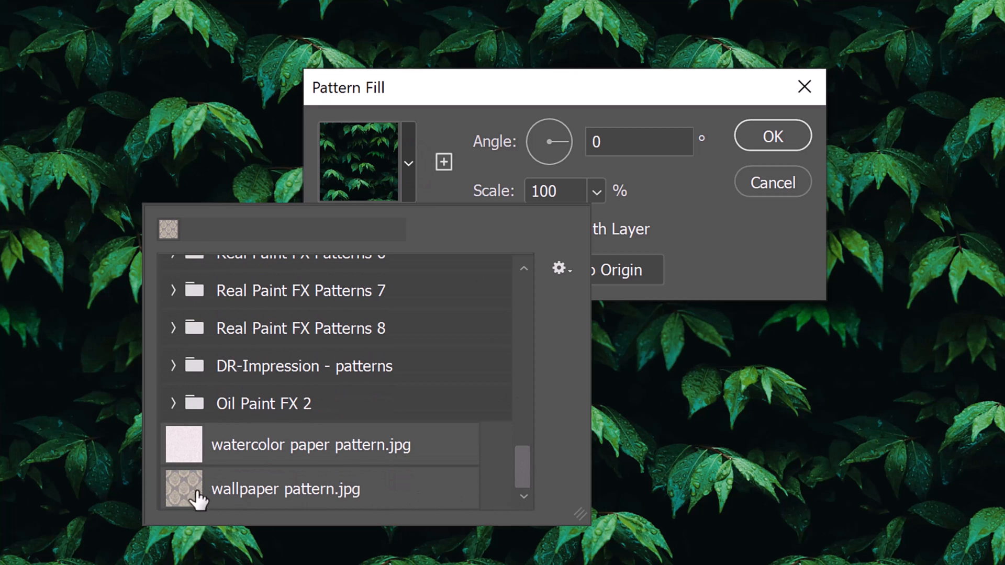
{"action": "left_click", "coordinate": [183, 488]}
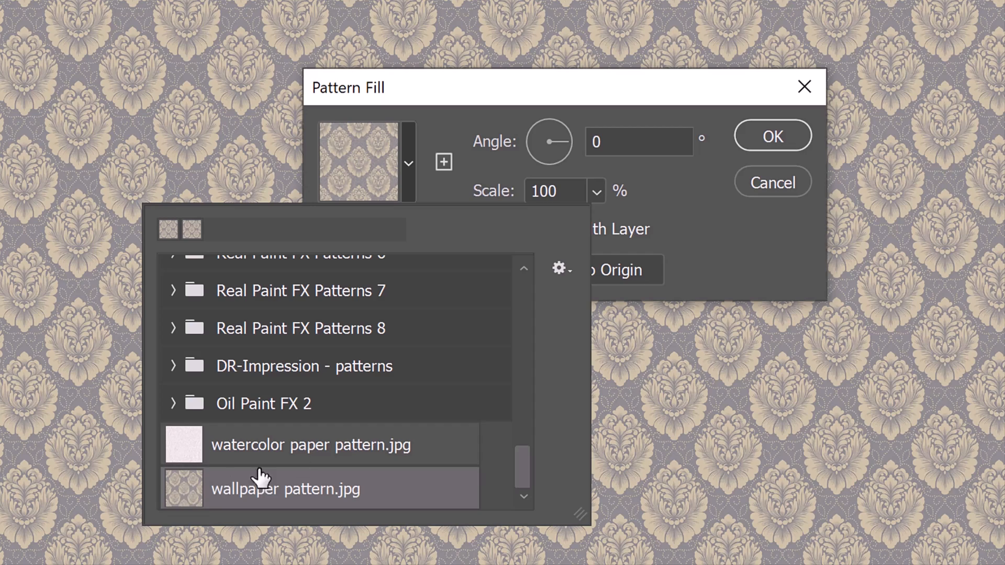
{"action": "left_click", "coordinate": [286, 488]}
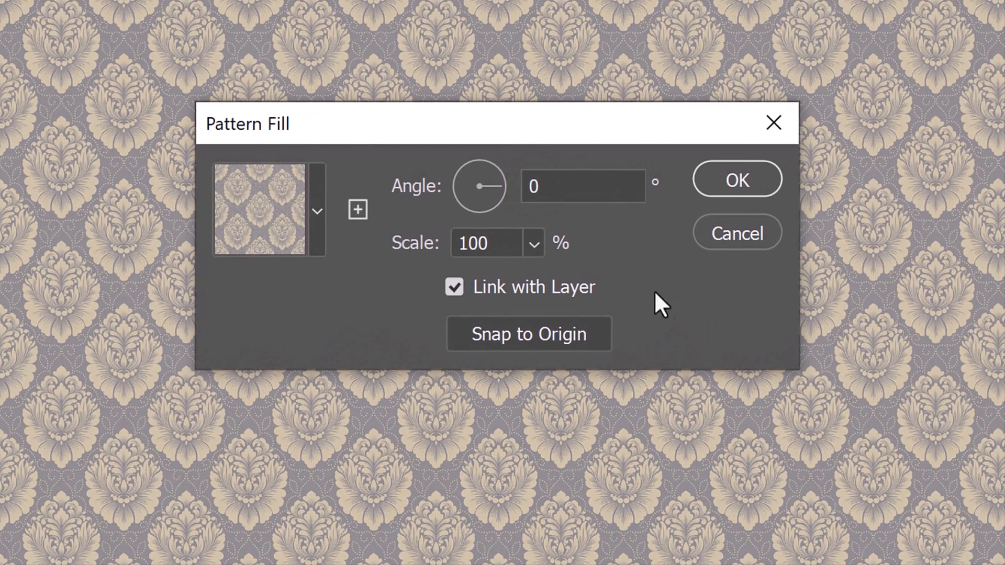
{"action": "type", "text": "20"}
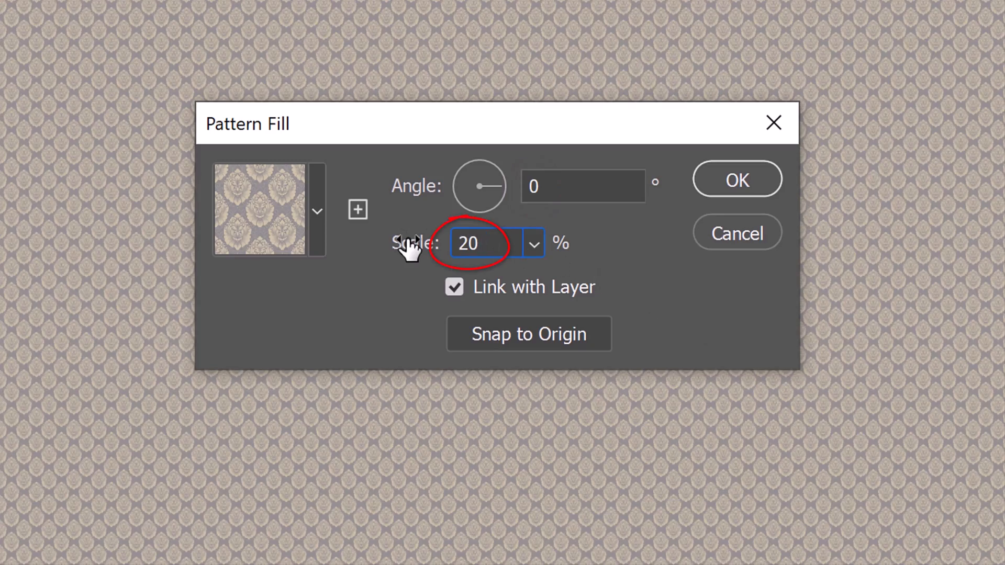
{"action": "left_click", "coordinate": [736, 179]}
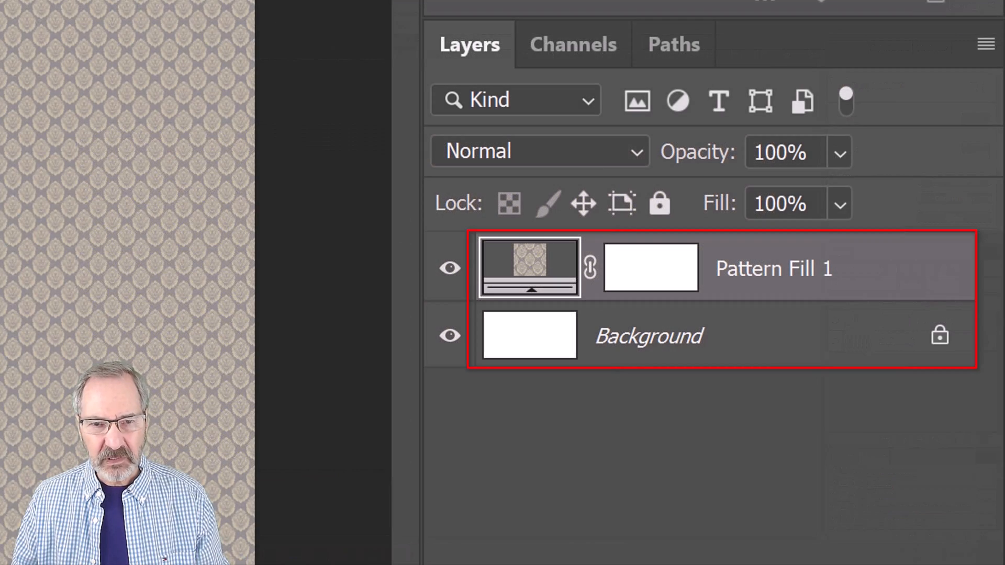
Merge the Pattern Fill into the Background with Ctrl+E and select the entire canvas
{"action": "key", "text": "Ctrl+e"}
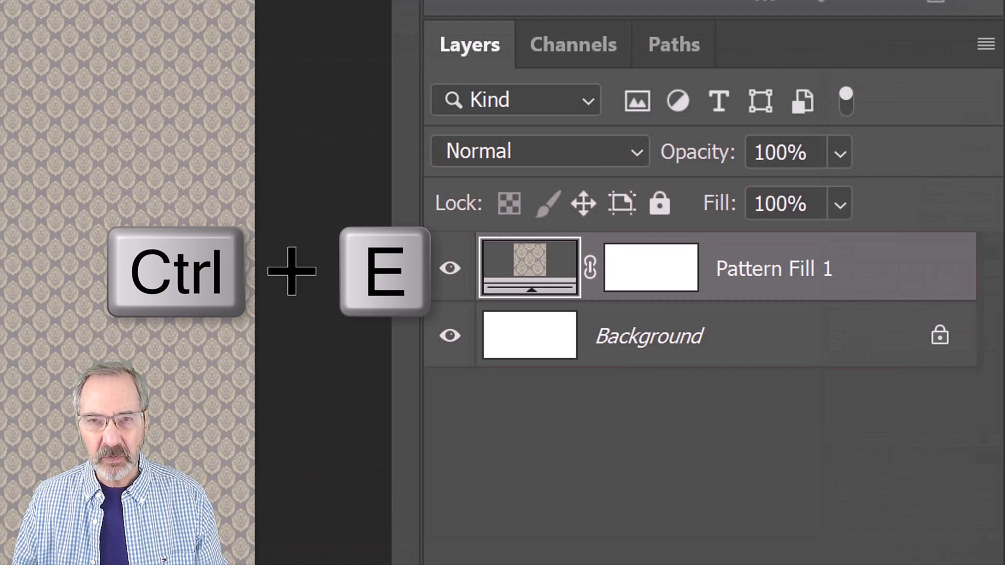
{"action": "key", "text": "ctrl+e"}
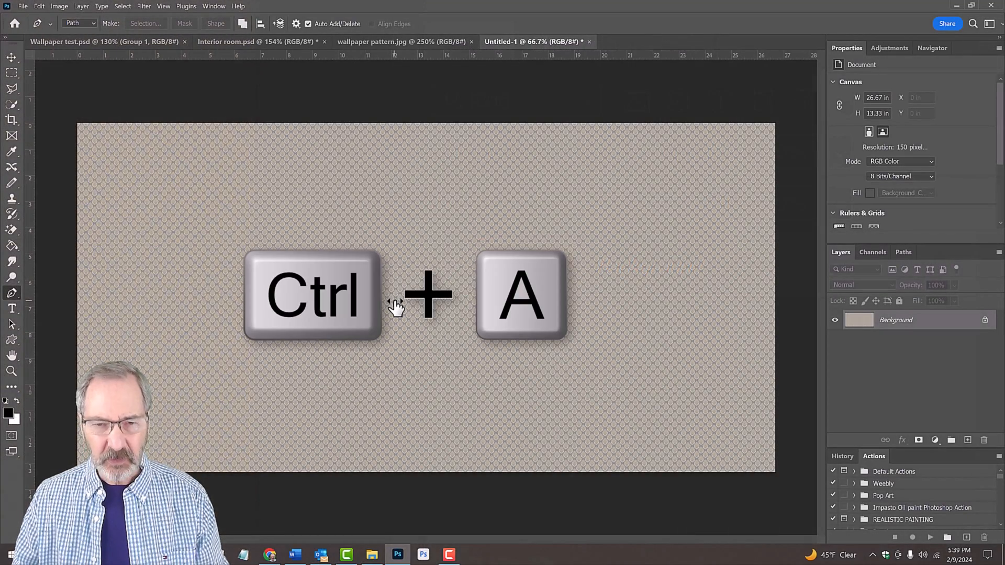
{"action": "key", "text": "ctrl+a"}
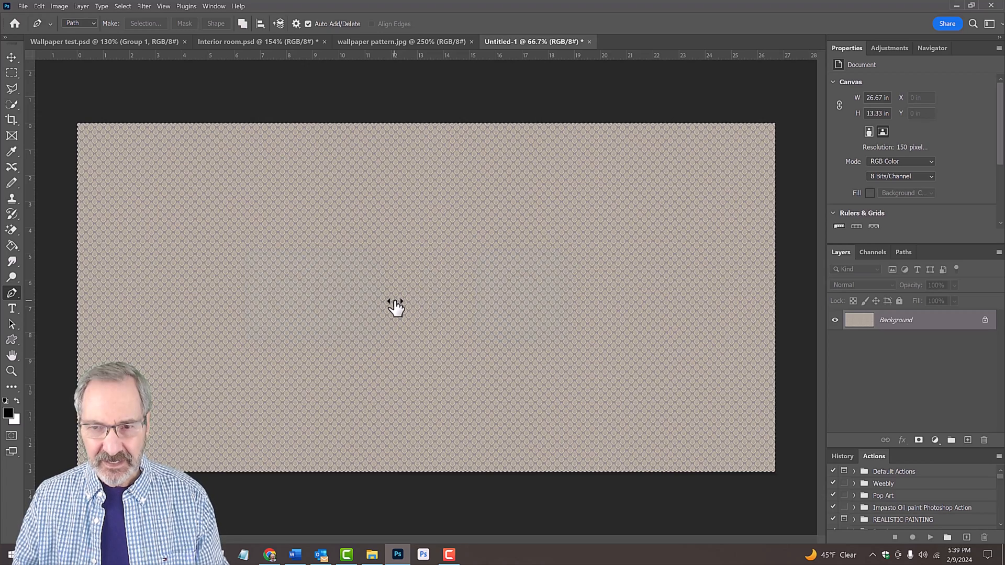
Add a blank Layer 1 to Interior room.psd and launch Filter > Vanishing Point
{"action": "left_click", "coordinate": [257, 42]}
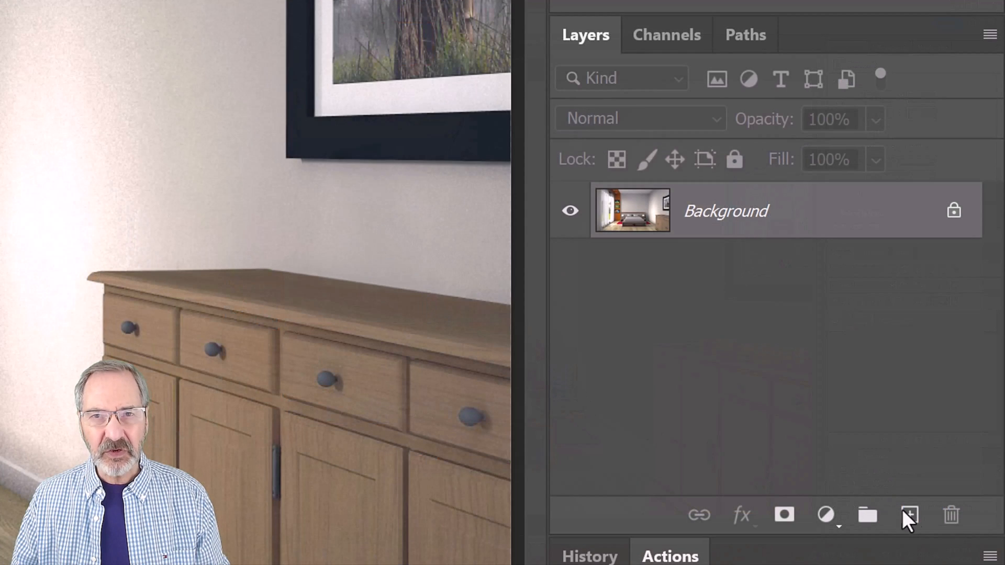
{"action": "left_click", "coordinate": [909, 515]}
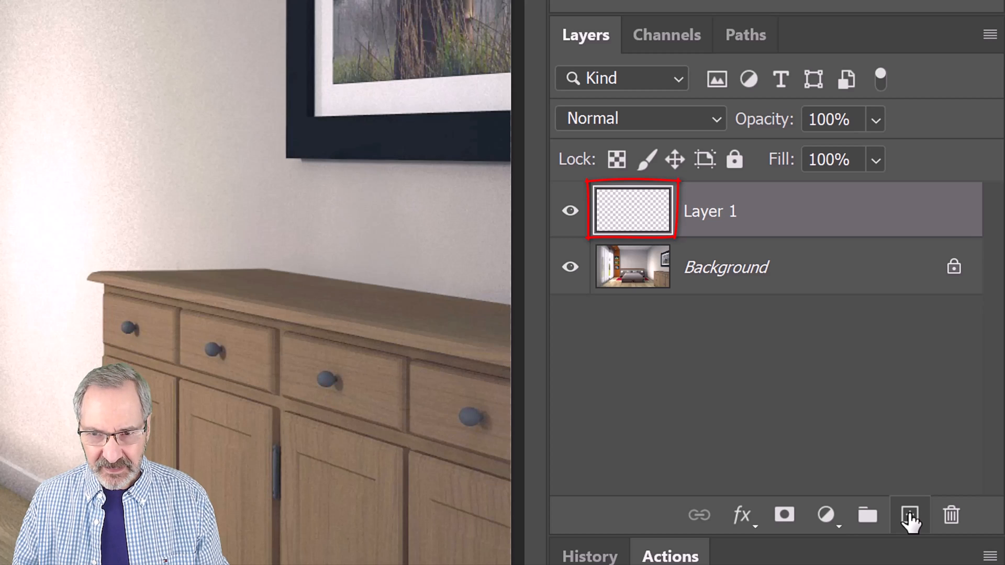
{"action": "left_click", "coordinate": [471, 20]}
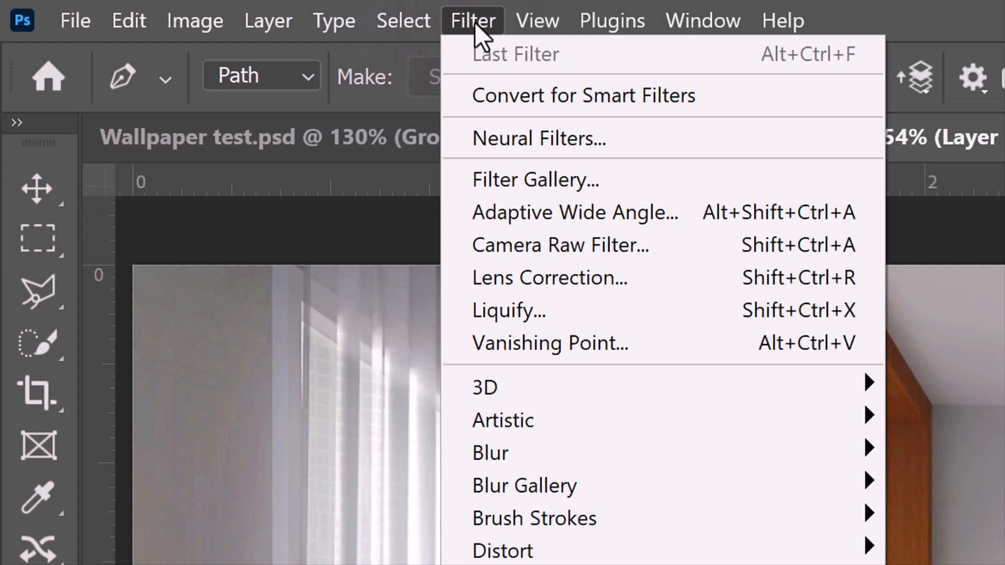
{"action": "mouse_move", "coordinate": [550, 343]}
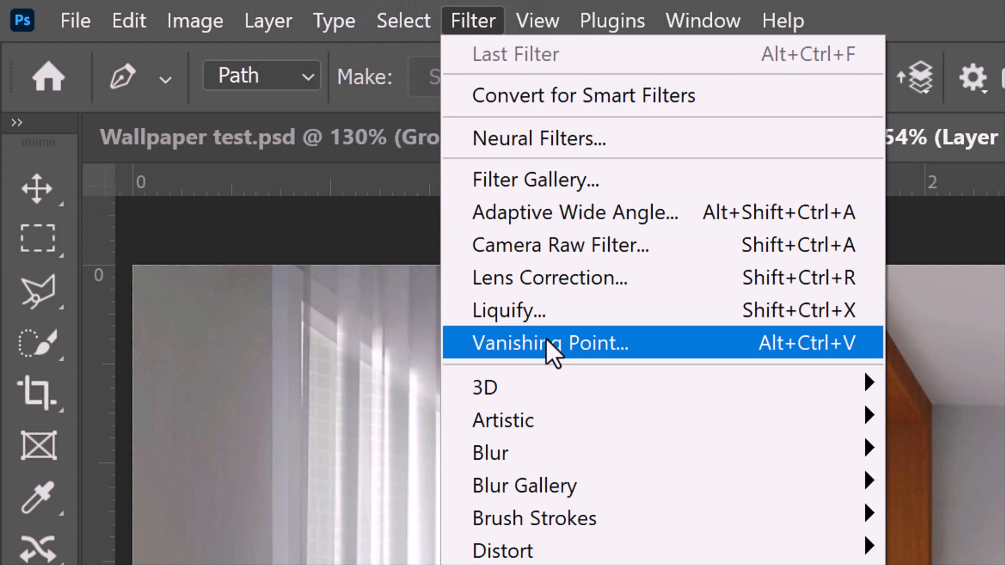
{"action": "left_click", "coordinate": [548, 343]}
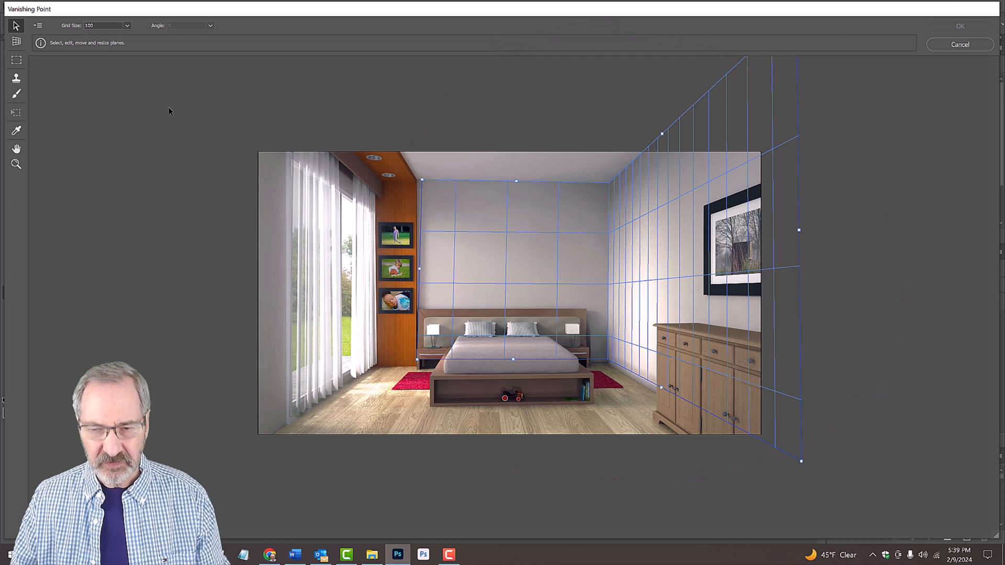
Delete both old perspective planes and zoom the preview in on the bedroom walls
{"action": "key", "text": "Backspace"}
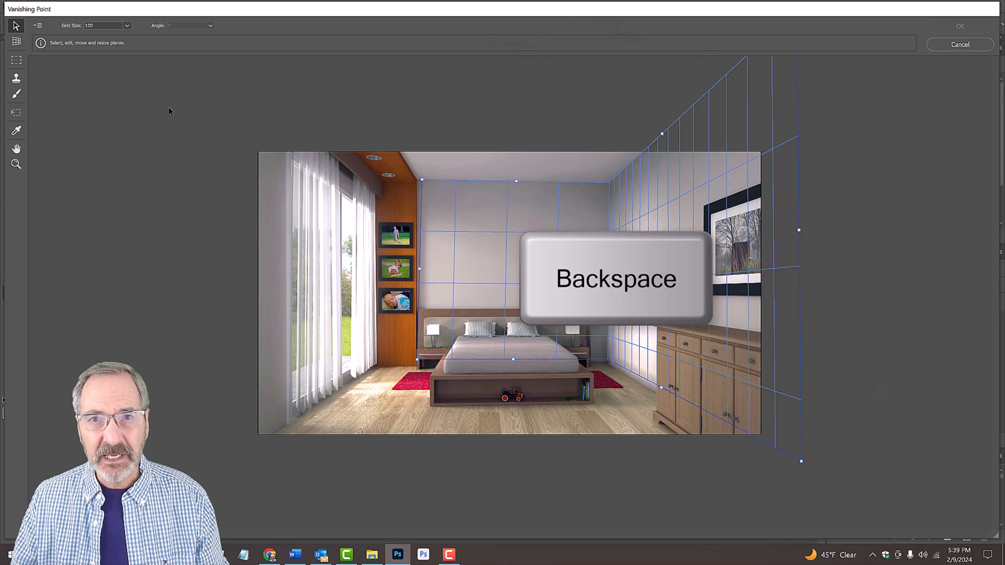
{"action": "key", "text": "Backspace"}
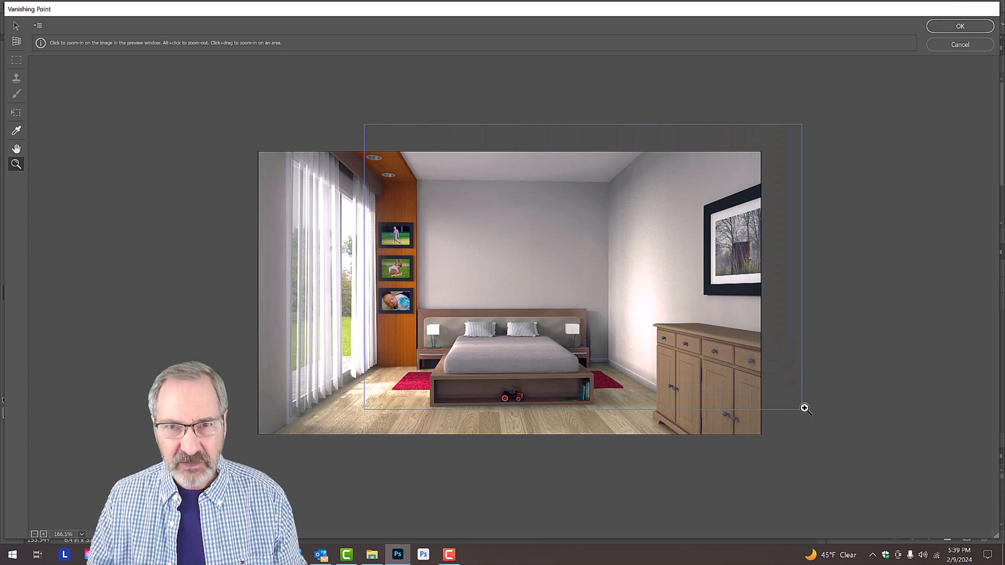
{"action": "left_click_drag", "start_coordinate": [363, 125], "coordinate": [805, 409]}
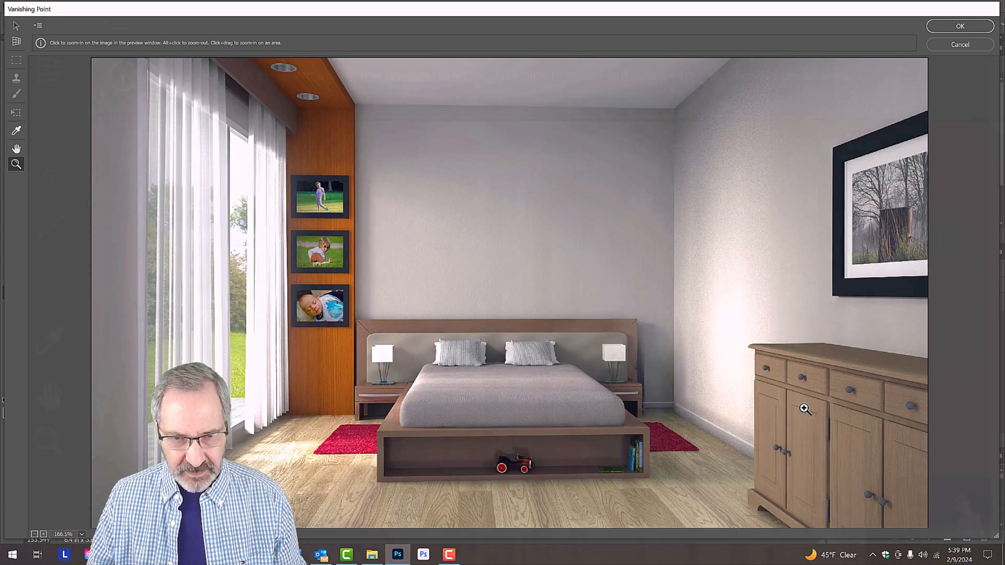
{"action": "left_click", "coordinate": [16, 40]}
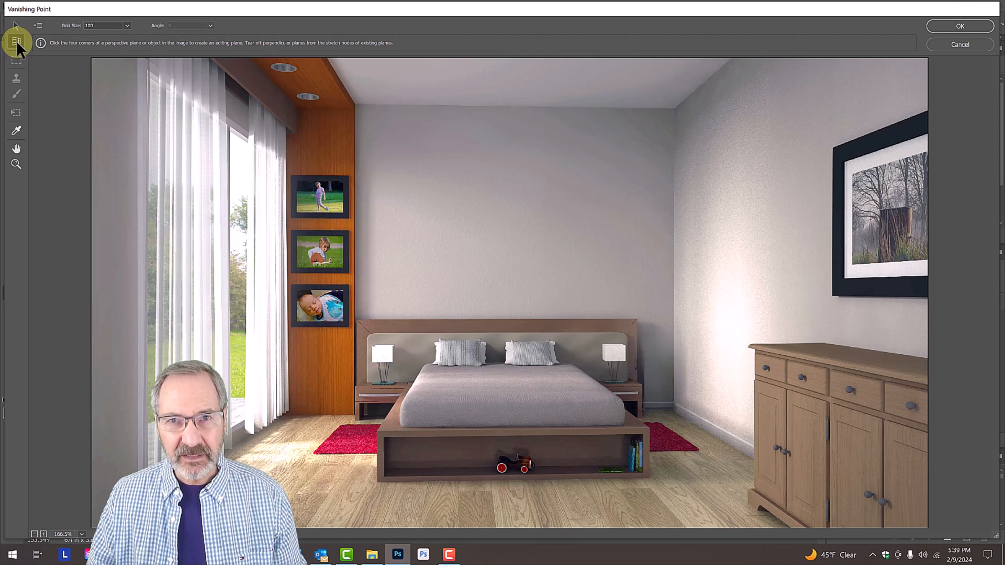
Draw the back-wall plane, Ctrl-drag a perpendicular right-wall plane, and fit it to the ceiling and floor lines
{"action": "left_click_drag", "start_coordinate": [468, 212], "coordinate": [548, 163]}
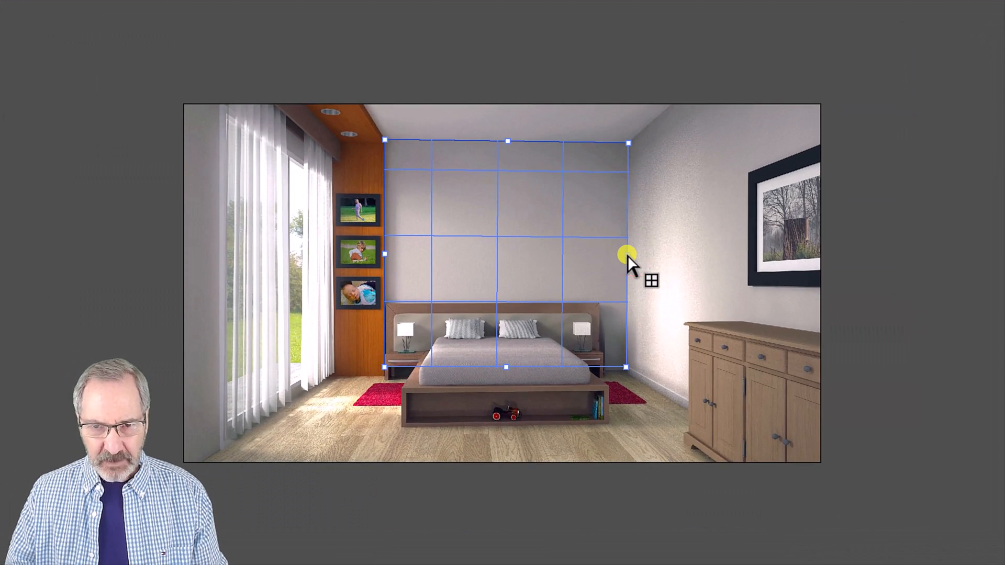
{"action": "key", "text": "Ctrl"}
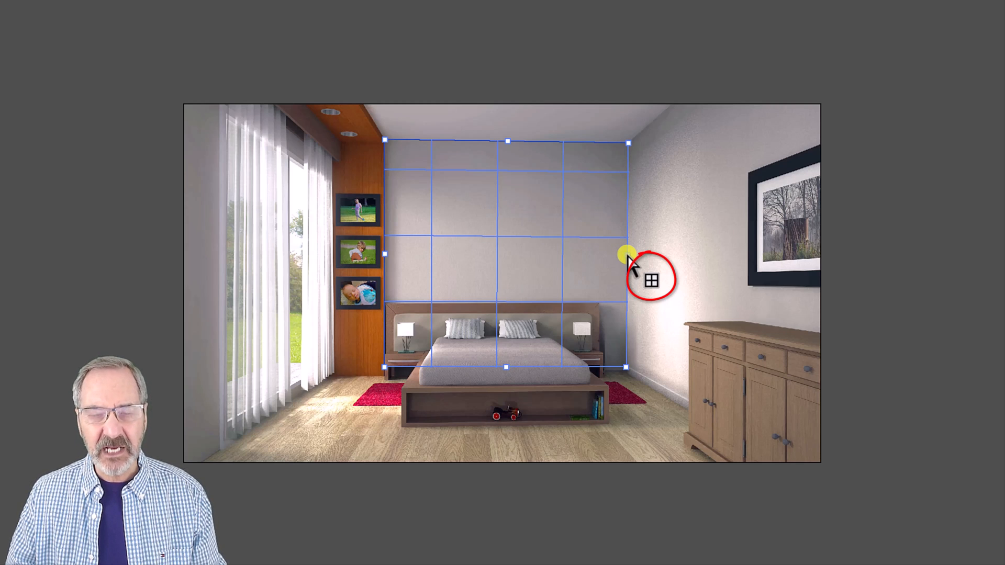
{"action": "left_click_drag", "start_coordinate": [630, 257], "coordinate": [833, 266]}
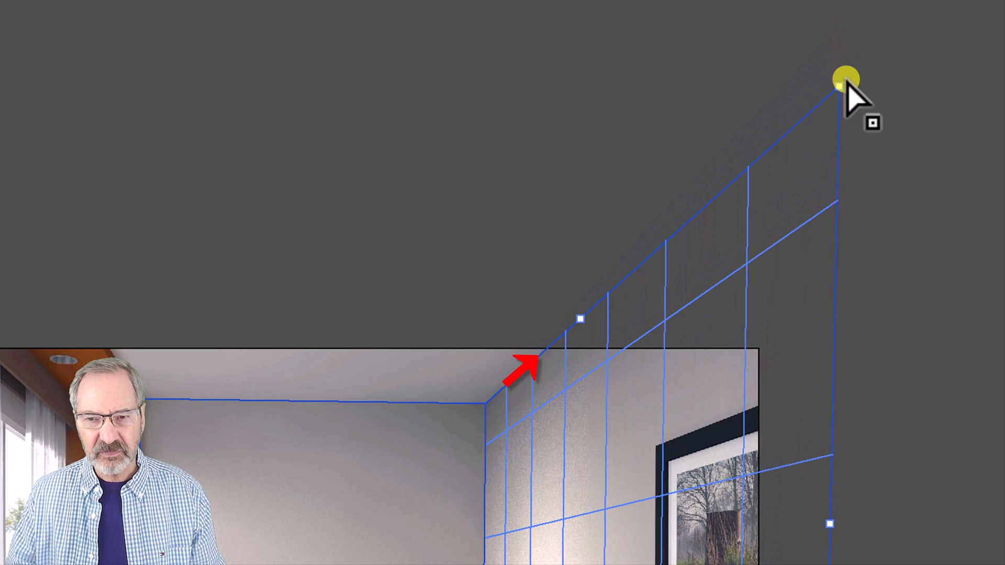
{"action": "left_click_drag", "start_coordinate": [842, 80], "coordinate": [833, 143]}
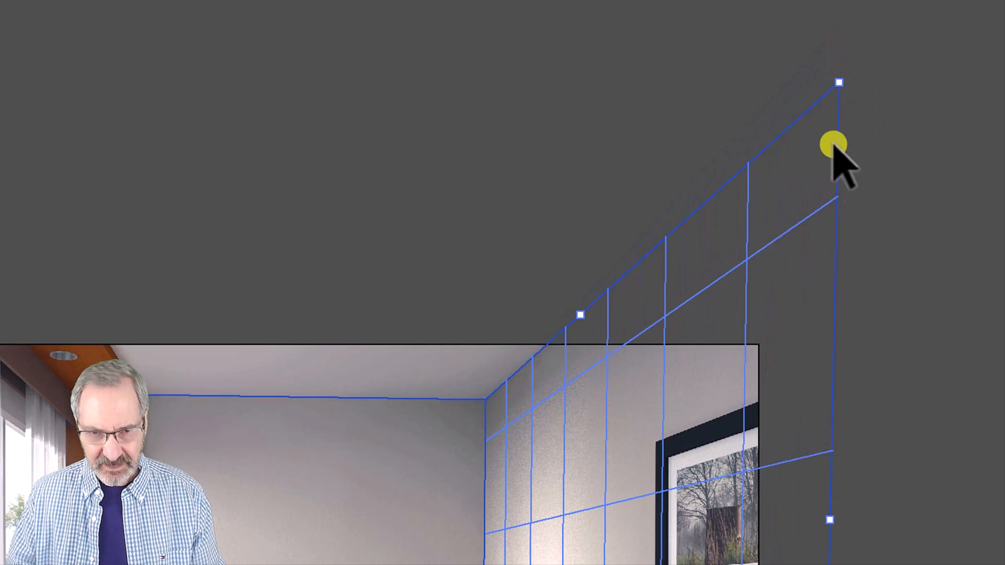
{"action": "left_click_drag", "start_coordinate": [833, 144], "coordinate": [823, 506]}
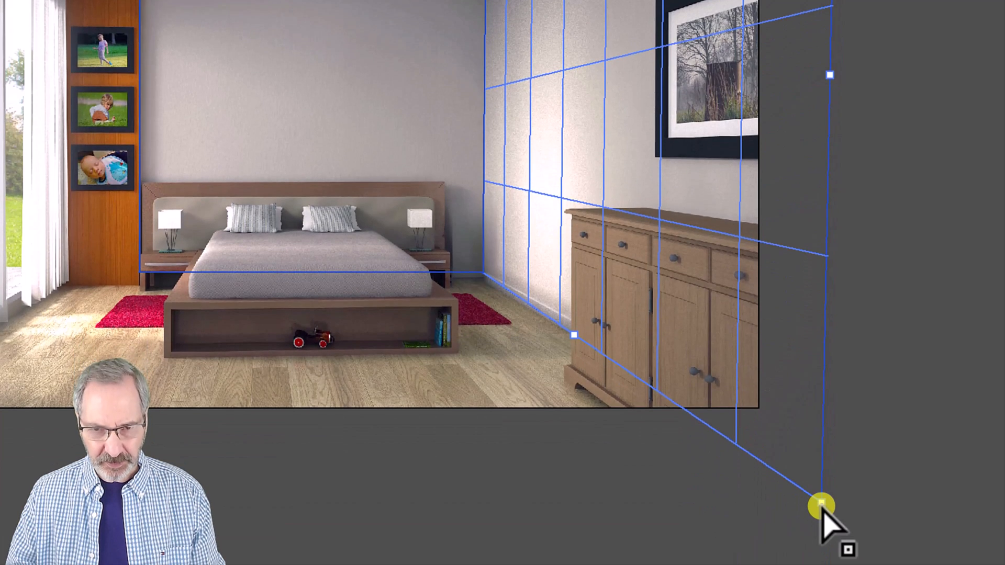
{"action": "left_click_drag", "start_coordinate": [819, 506], "coordinate": [813, 444]}
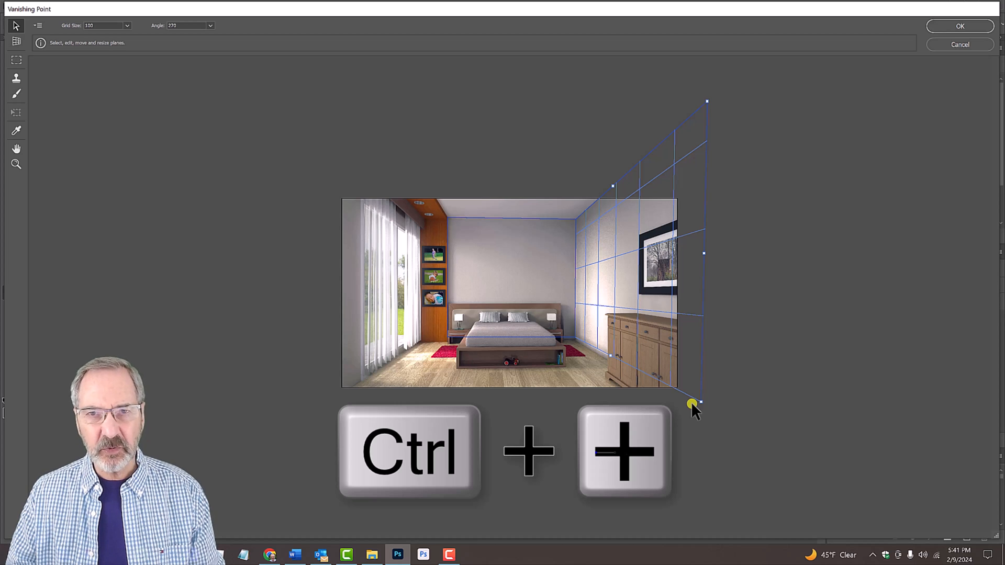
Paste the wallpaper onto the planes, transform it to fit, and apply Vanishing Point onto Layer 1
{"action": "key", "text": "ctrl+plus"}
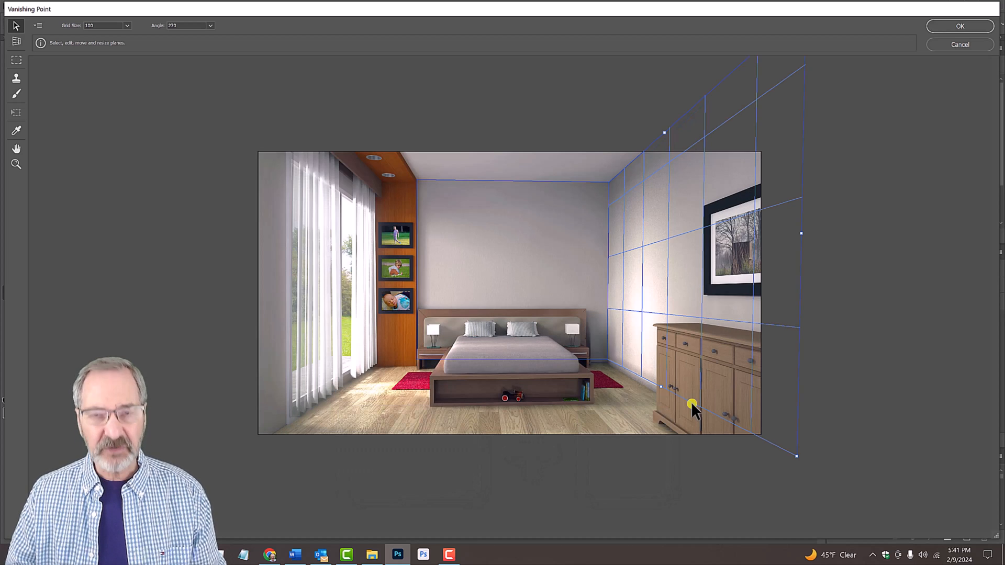
{"action": "key", "text": "ctrl+v"}
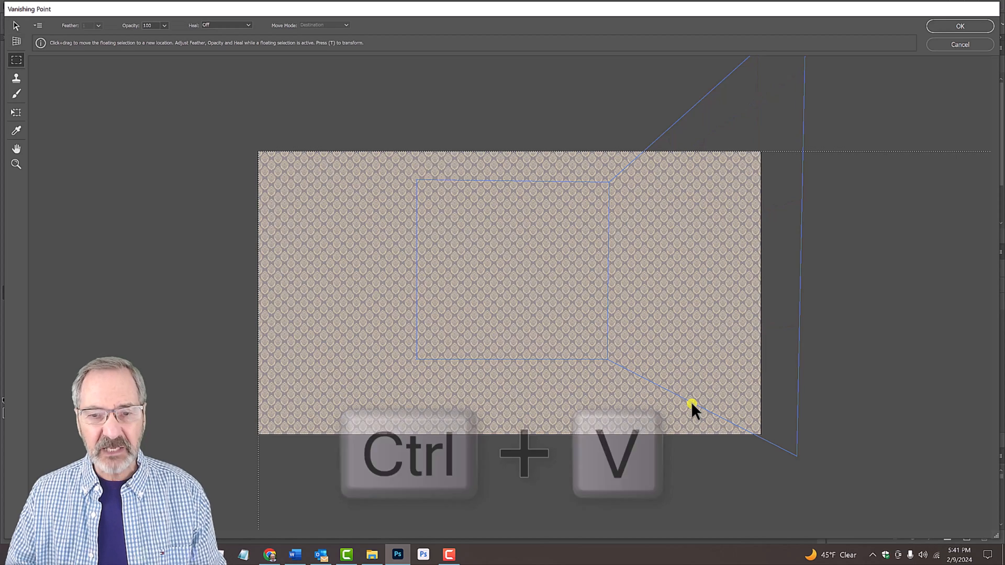
{"action": "key", "text": "ctrl+v"}
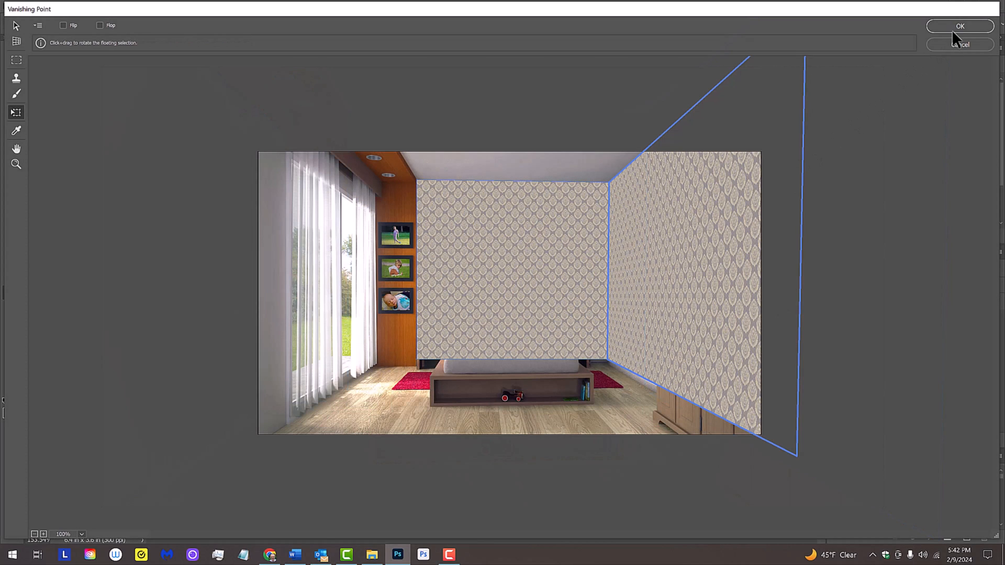
{"action": "left_click", "coordinate": [959, 26]}
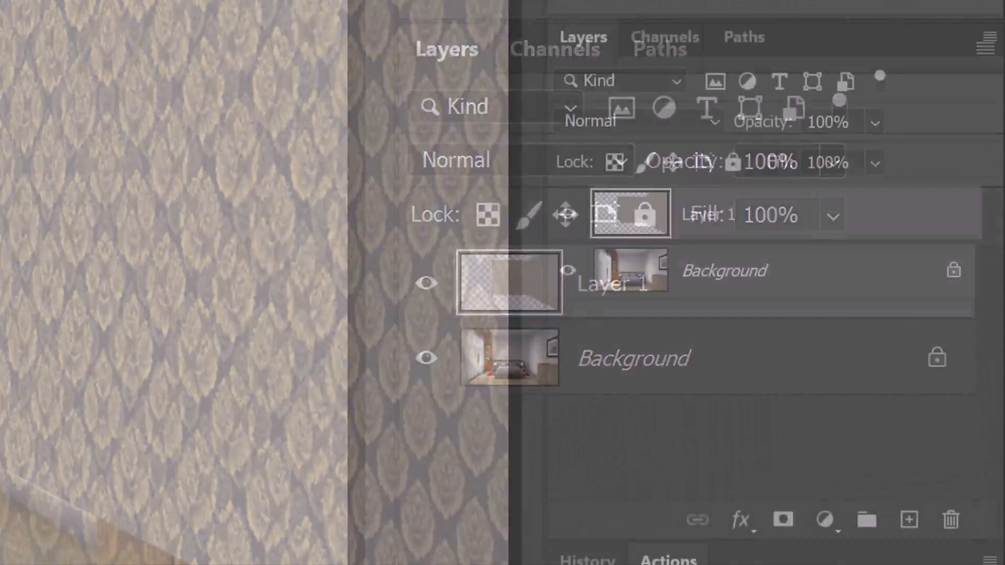
Set the wallpaper layer's blend mode to Multiply so room details show through
{"action": "left_click", "coordinate": [591, 121]}
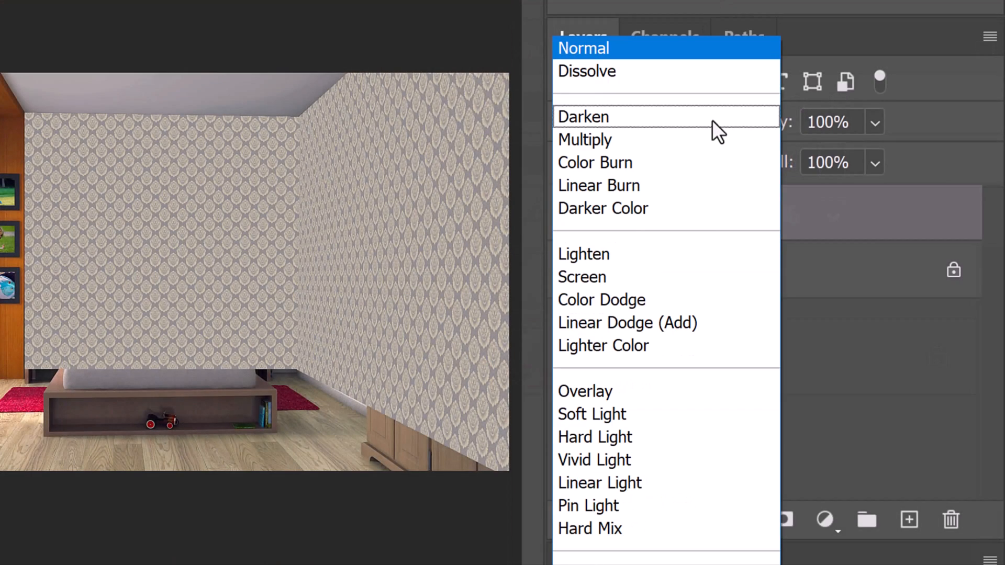
{"action": "left_click", "coordinate": [585, 139]}
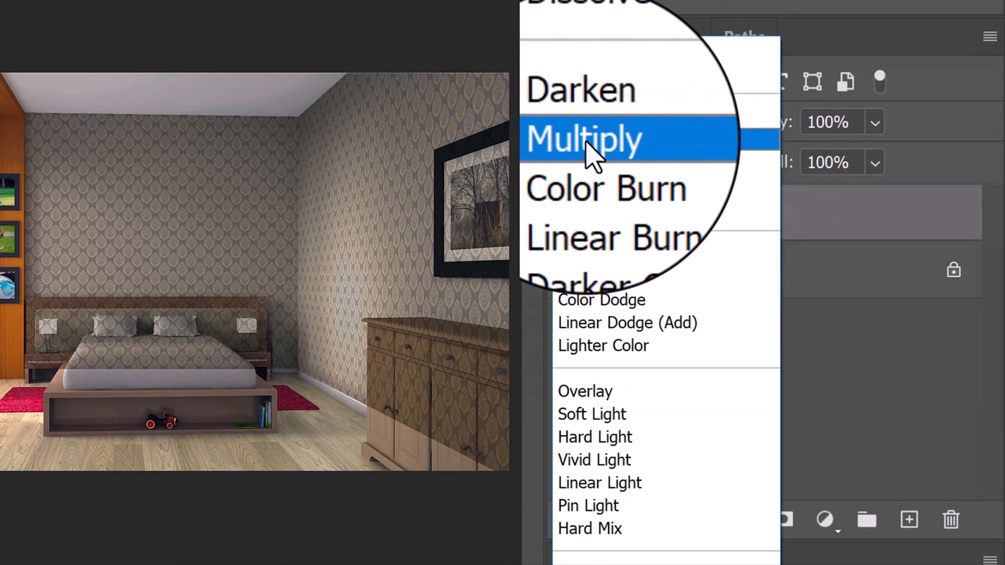
Load the saved Alpha 2 wall channel and mask the wallpaper layer to the walls
{"action": "left_click", "coordinate": [666, 37]}
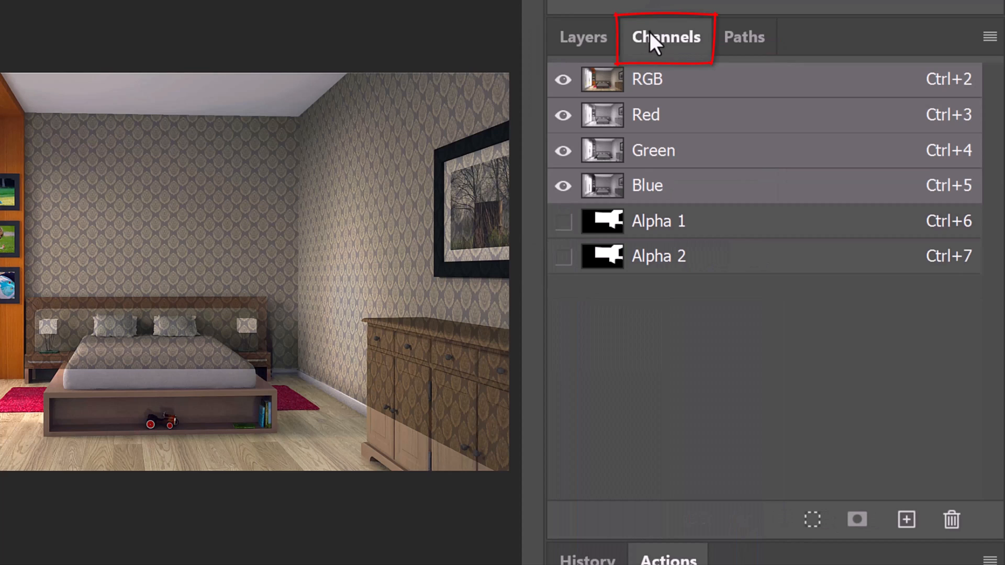
{"action": "left_click", "coordinate": [601, 256]}
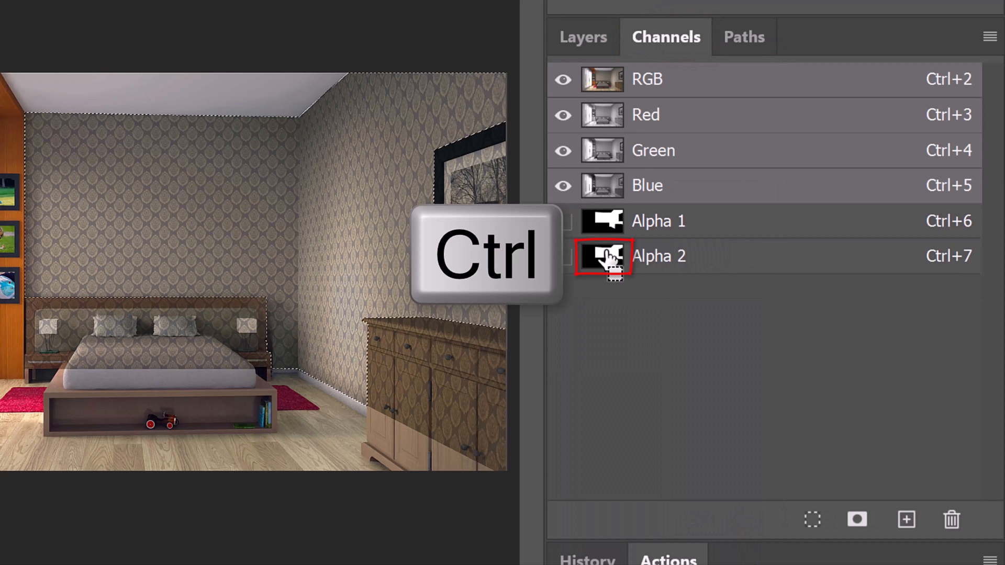
{"action": "left_click", "coordinate": [601, 256]}
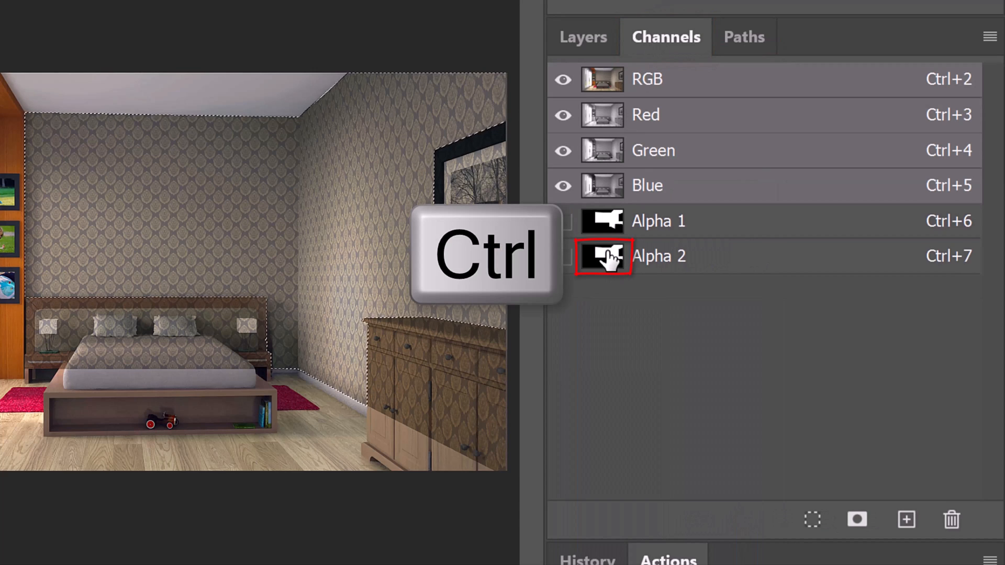
{"action": "left_click", "coordinate": [601, 256]}
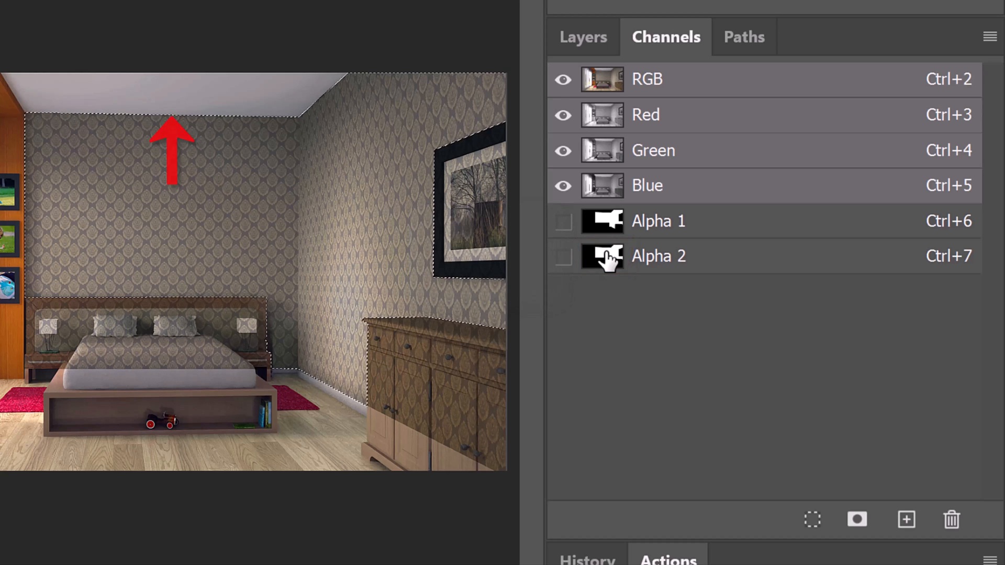
{"action": "left_click", "coordinate": [601, 221]}
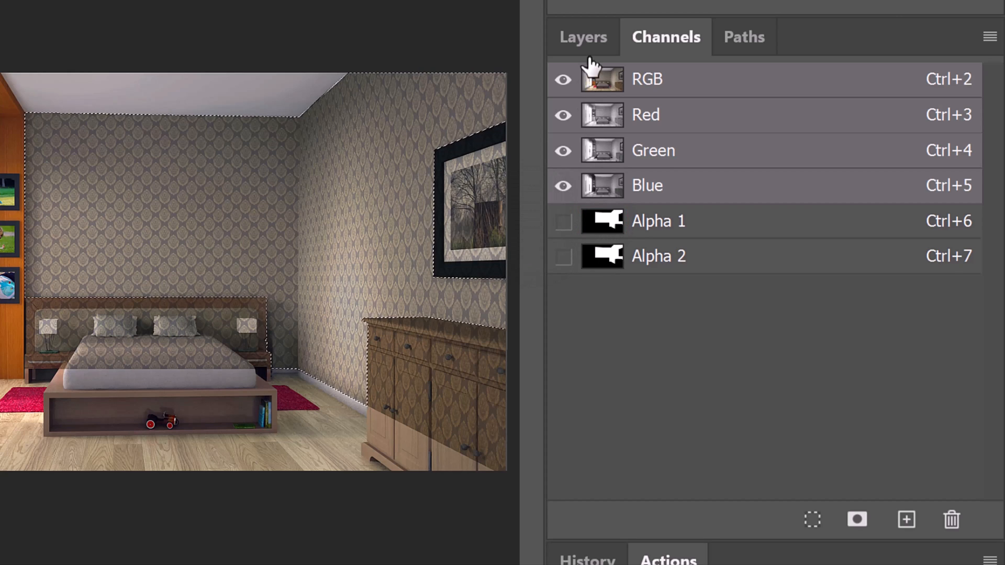
{"action": "left_click", "coordinate": [582, 36]}
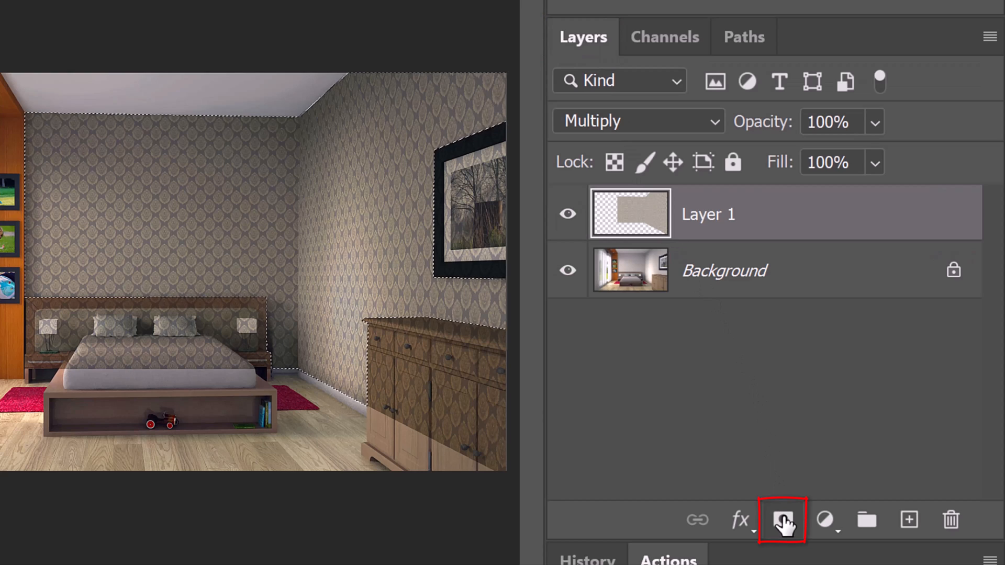
{"action": "left_click", "coordinate": [781, 519]}
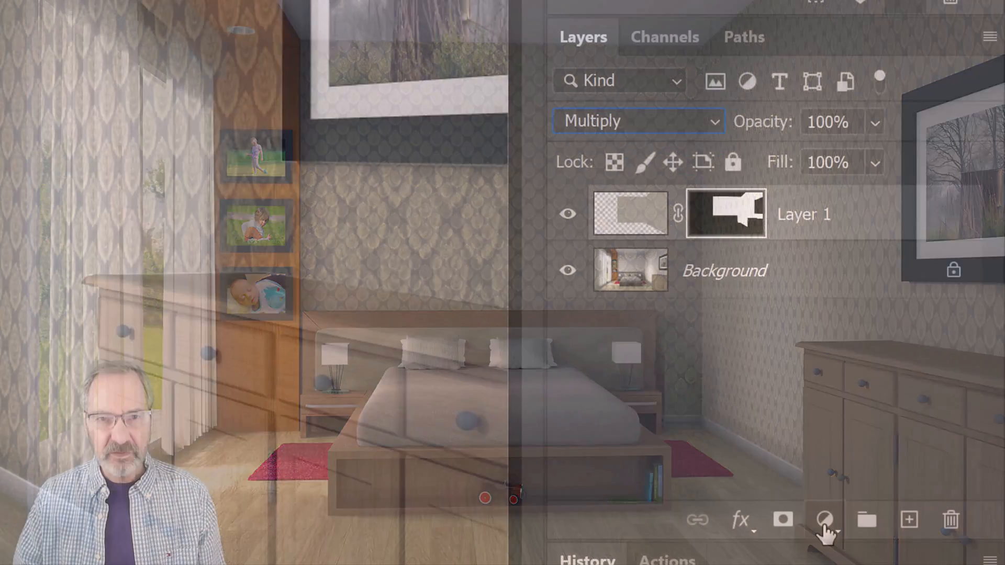
Add a Levels adjustment clipped to the wallpaper and lower its white input level to 192
{"action": "left_click", "coordinate": [825, 520]}
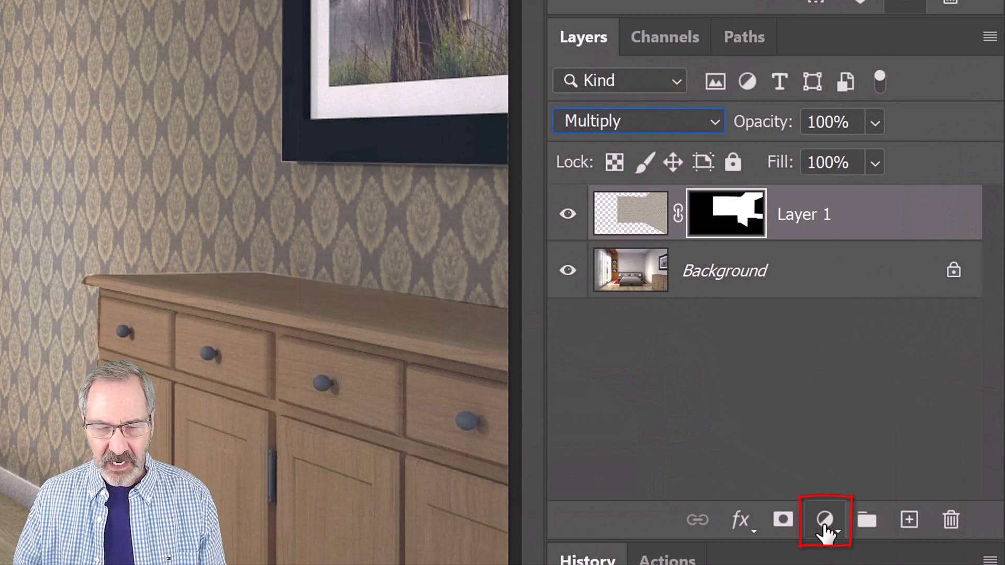
{"action": "left_click", "coordinate": [825, 519]}
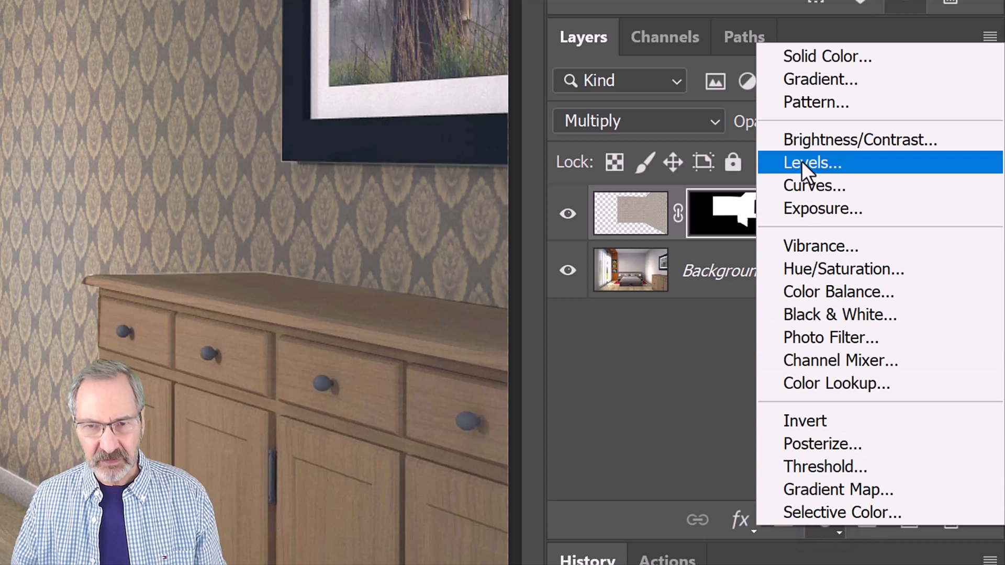
{"action": "left_click", "coordinate": [810, 162]}
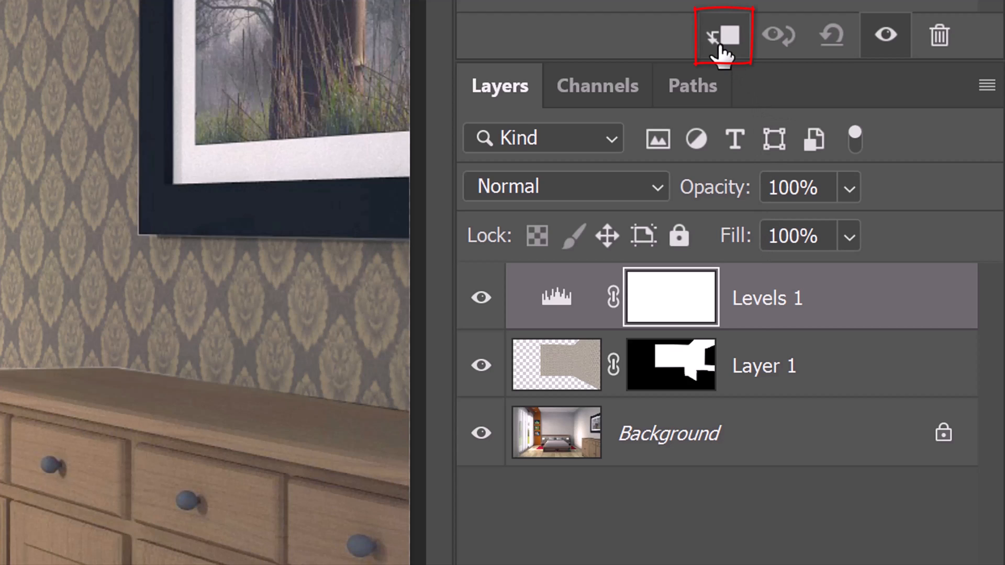
{"action": "left_click", "coordinate": [725, 36]}
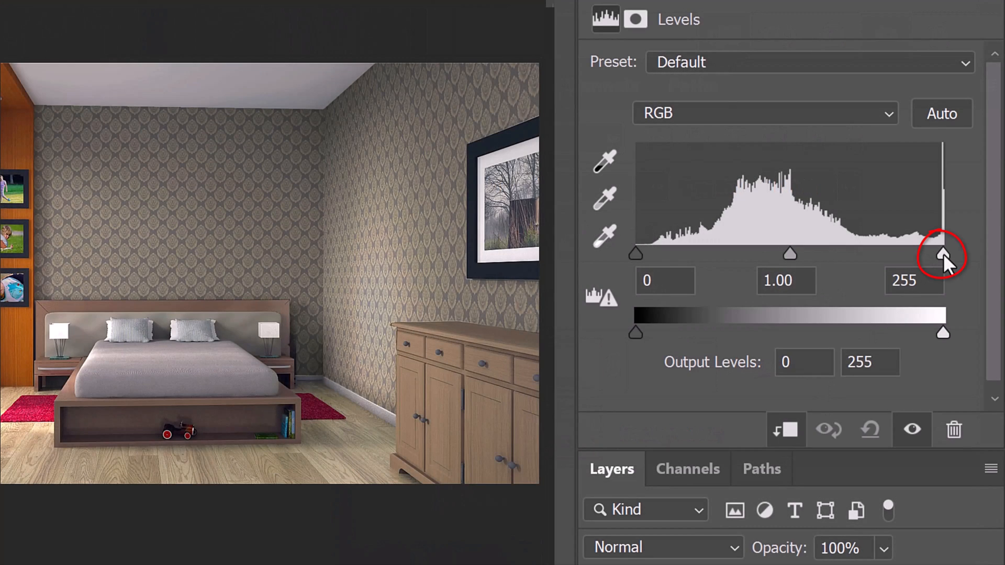
{"action": "left_click_drag", "start_coordinate": [941, 253], "coordinate": [866, 254]}
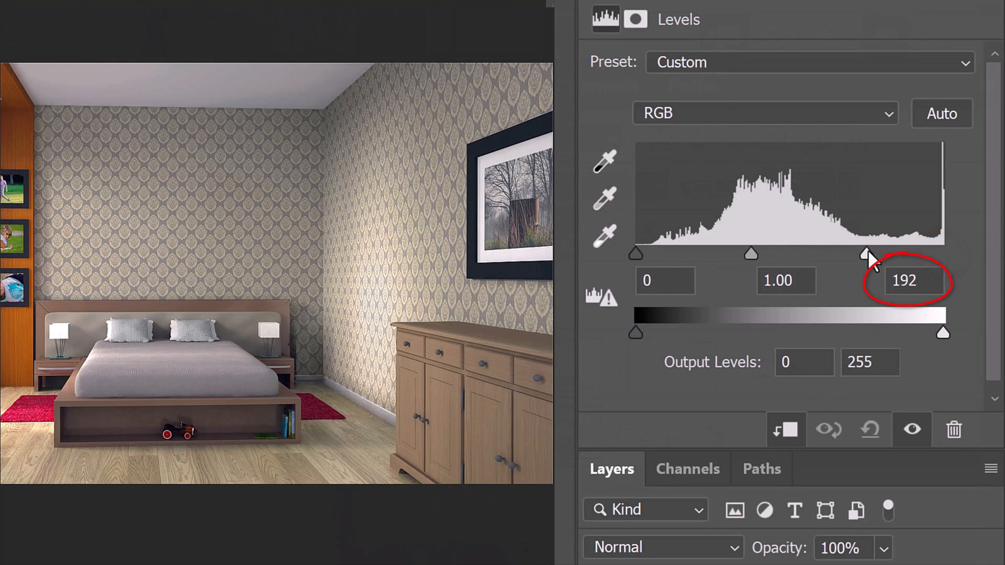